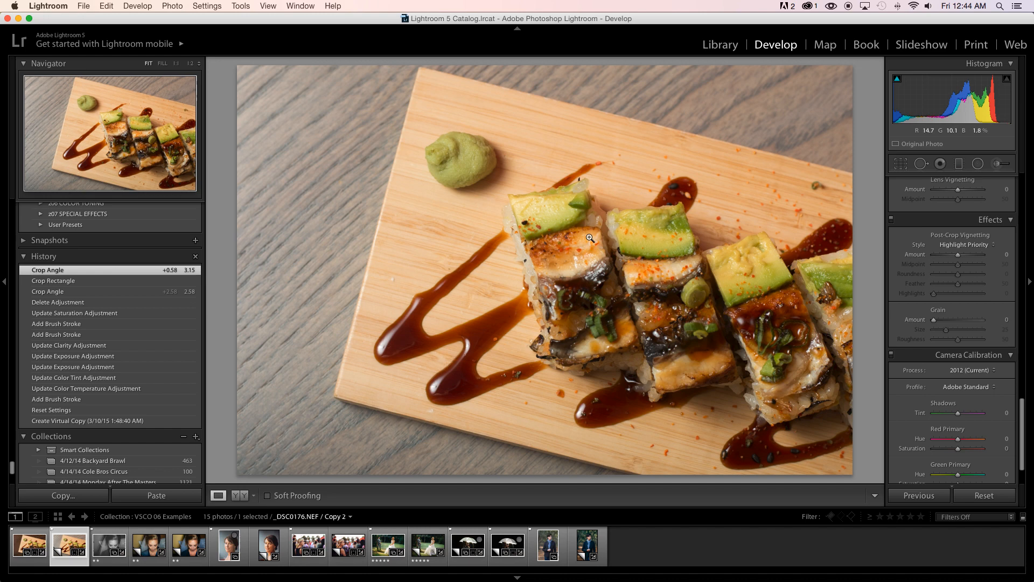
mouse_move(774, 265)
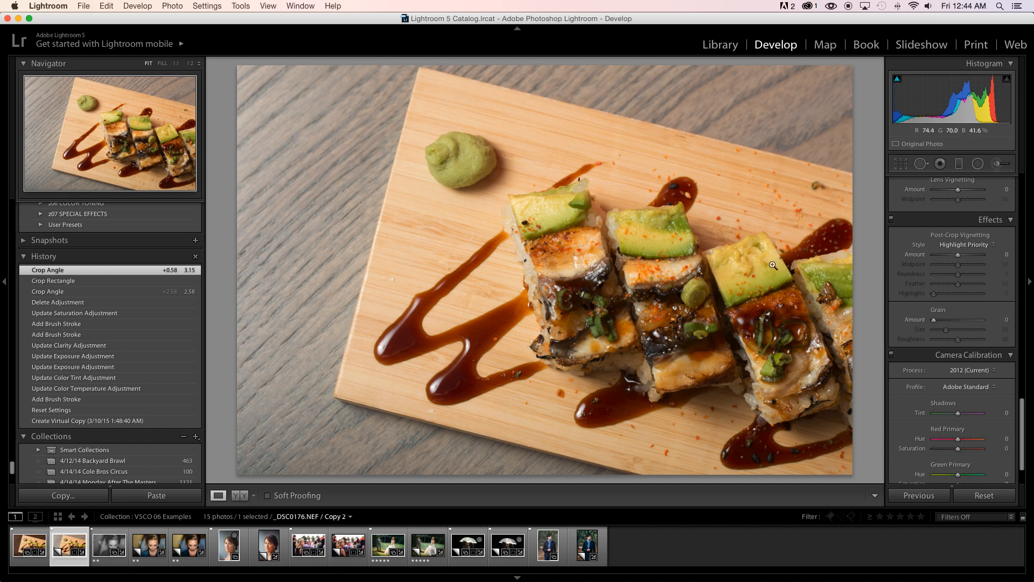
mouse_move(786, 265)
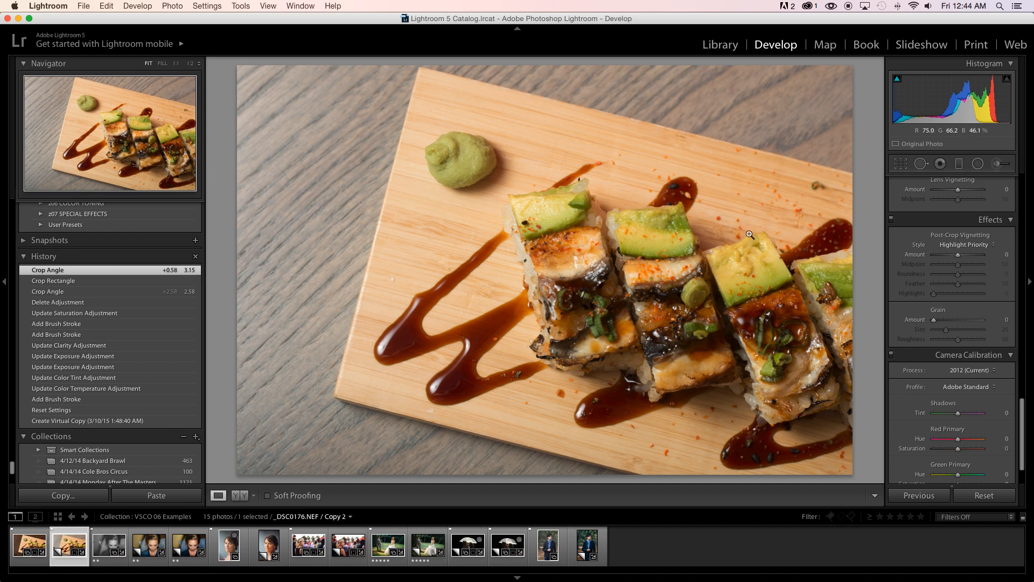
mouse_move(750, 237)
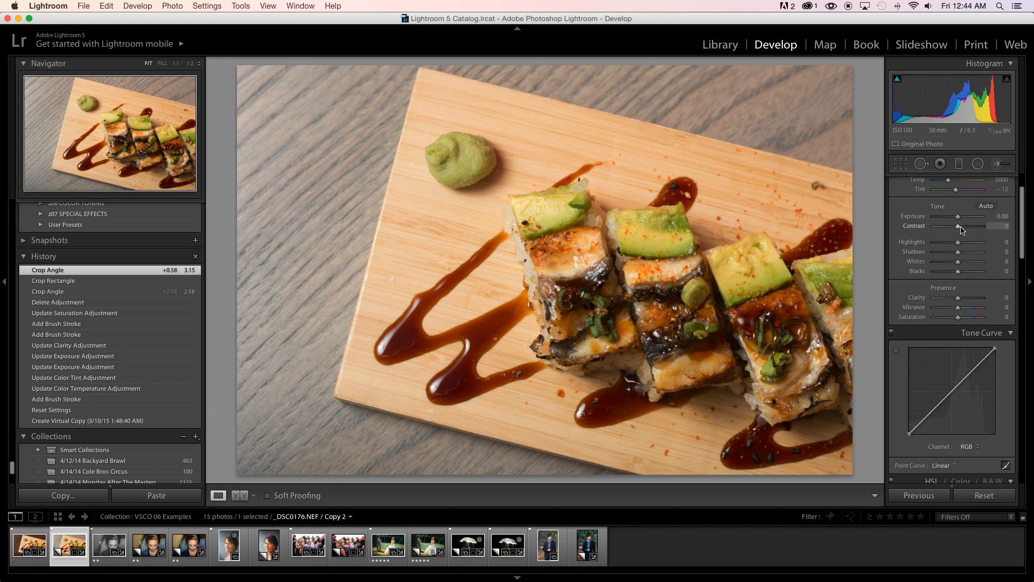
Set contrast +41, highlights -34 and clarity +22 on the sushi photo.
drag(960, 225, 976, 226)
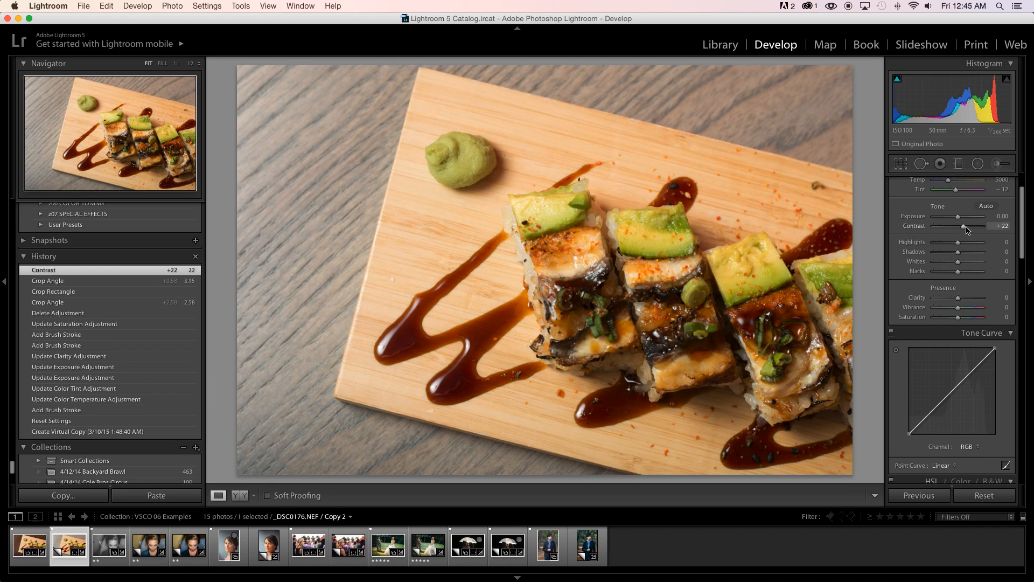
drag(962, 226, 973, 226)
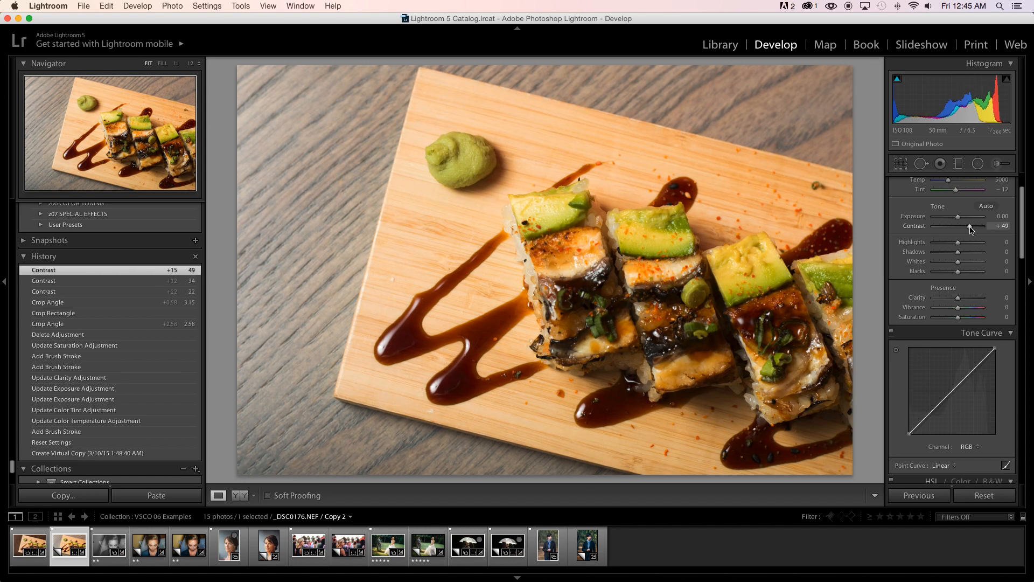
mouse_move(557, 373)
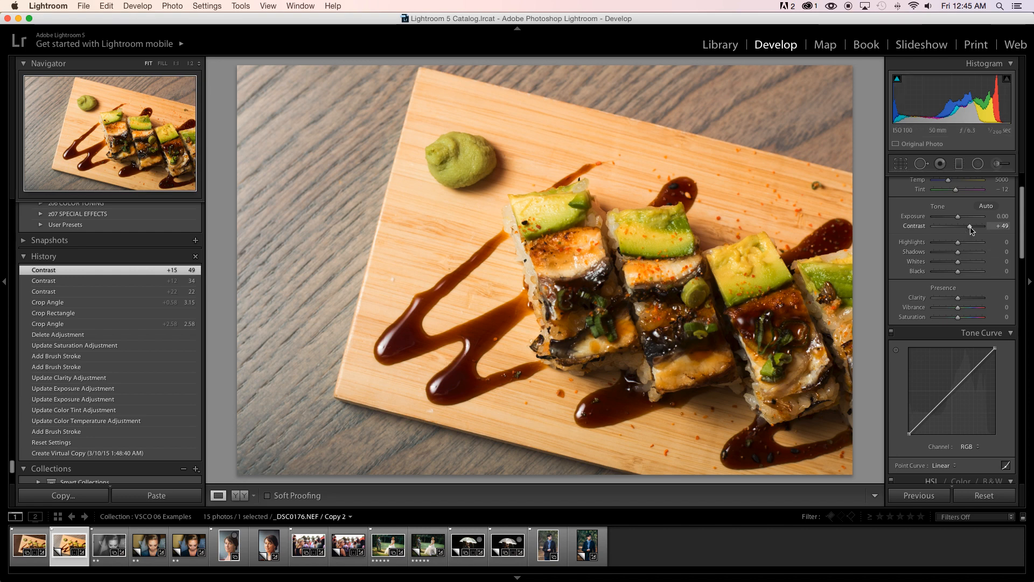
drag(975, 227, 969, 226)
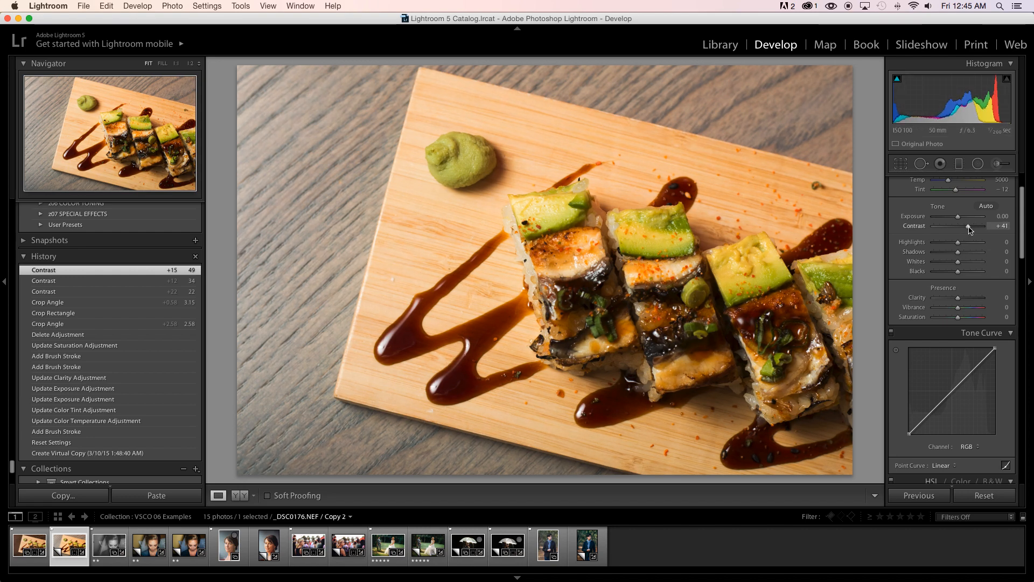
drag(976, 242, 950, 241)
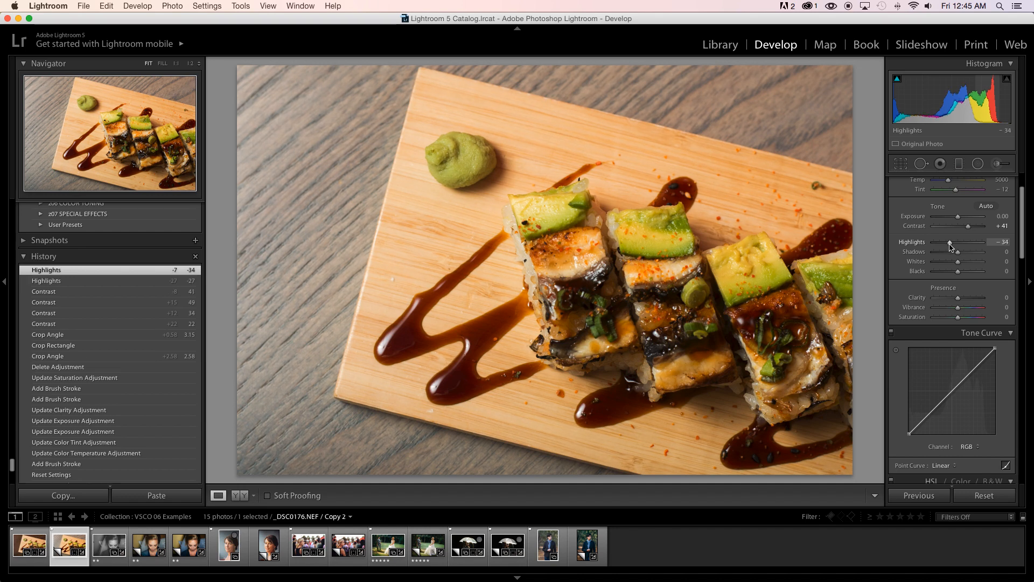
mouse_move(637, 309)
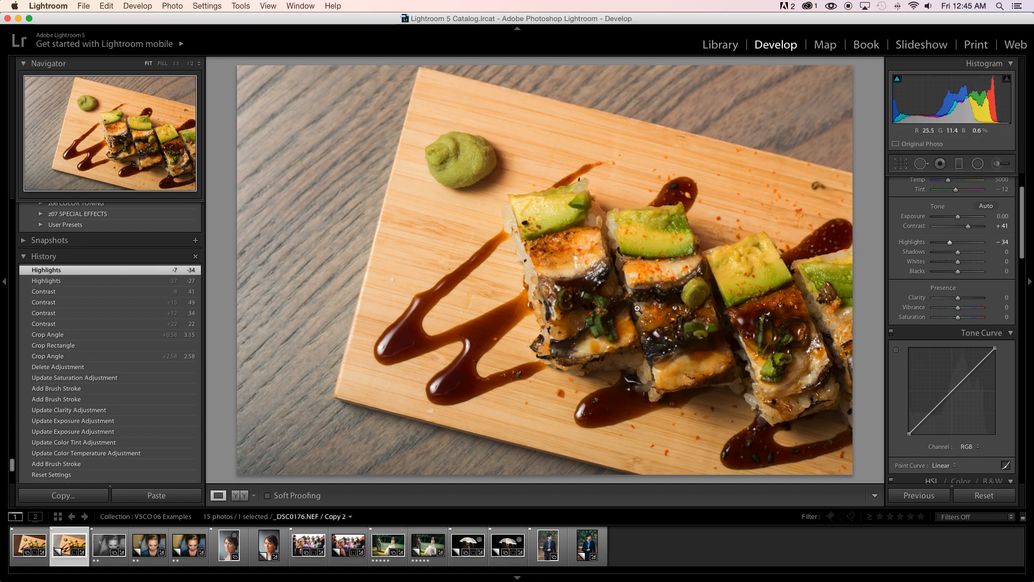
mouse_move(942, 305)
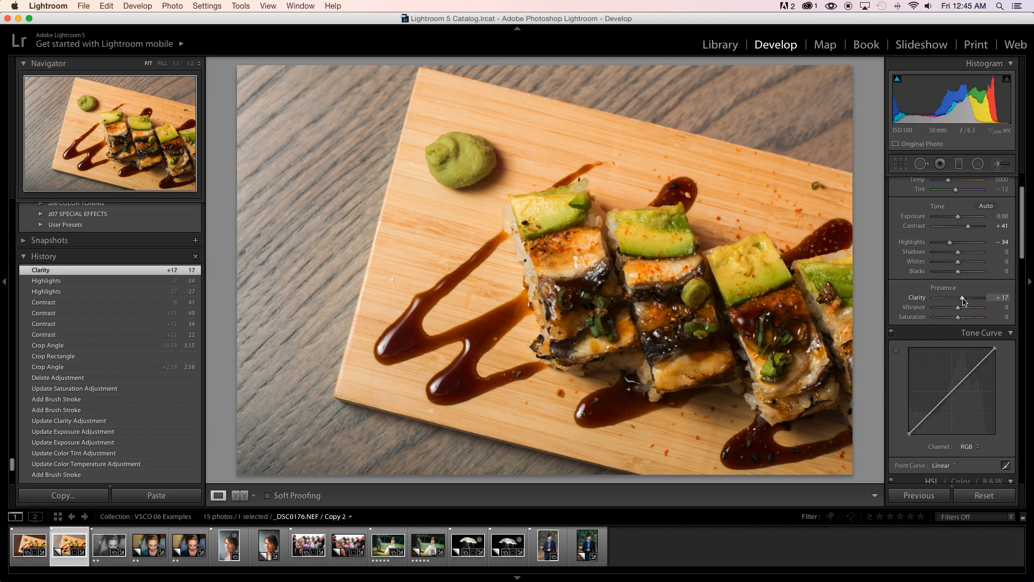
drag(962, 298, 970, 299)
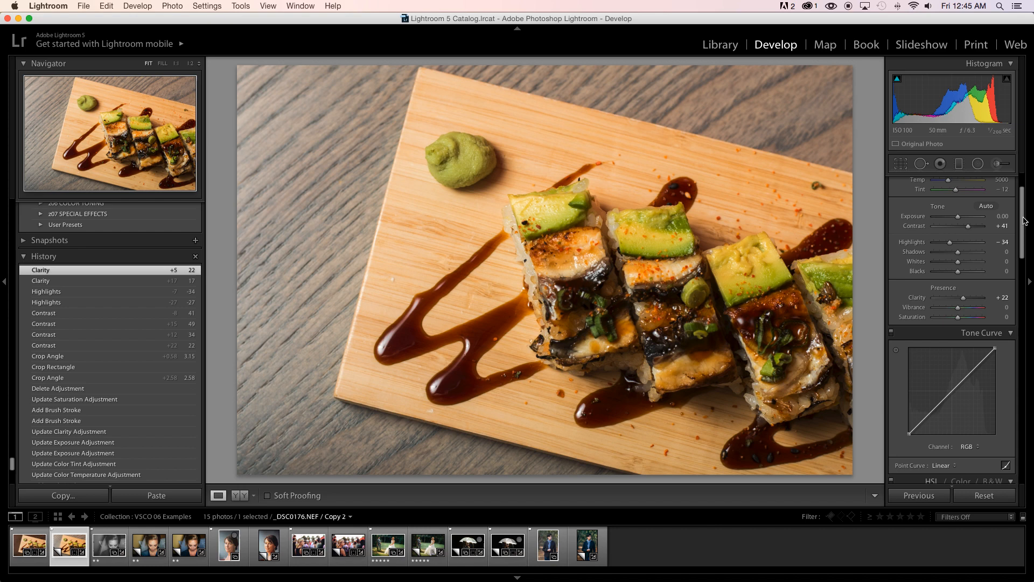
mouse_move(764, 193)
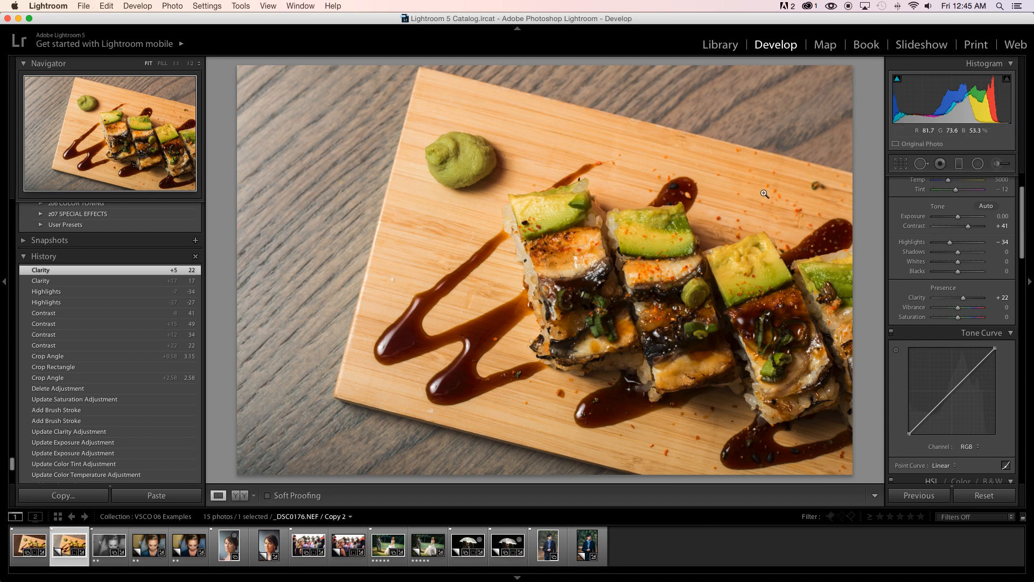
mouse_move(378, 240)
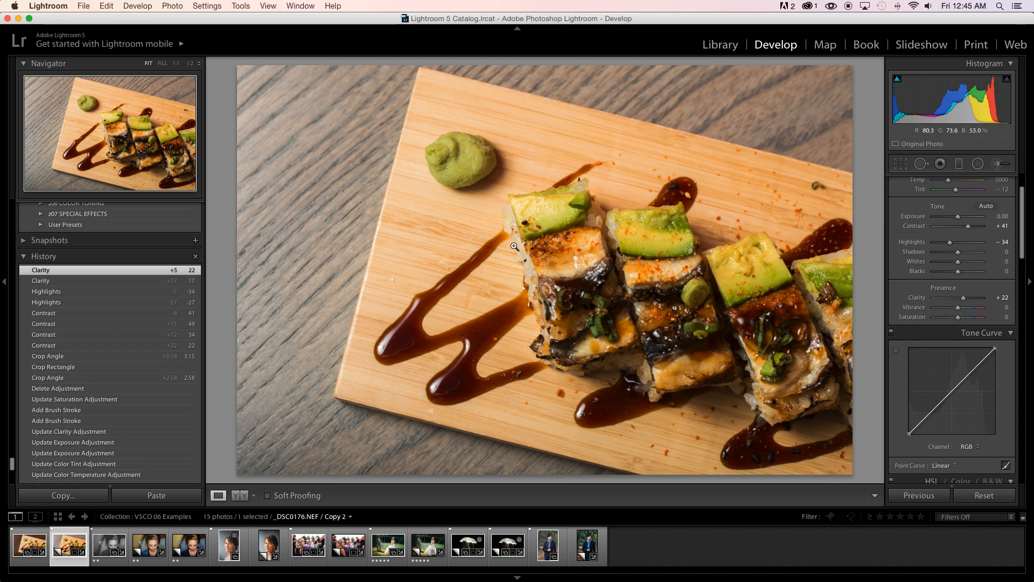
mouse_move(802, 233)
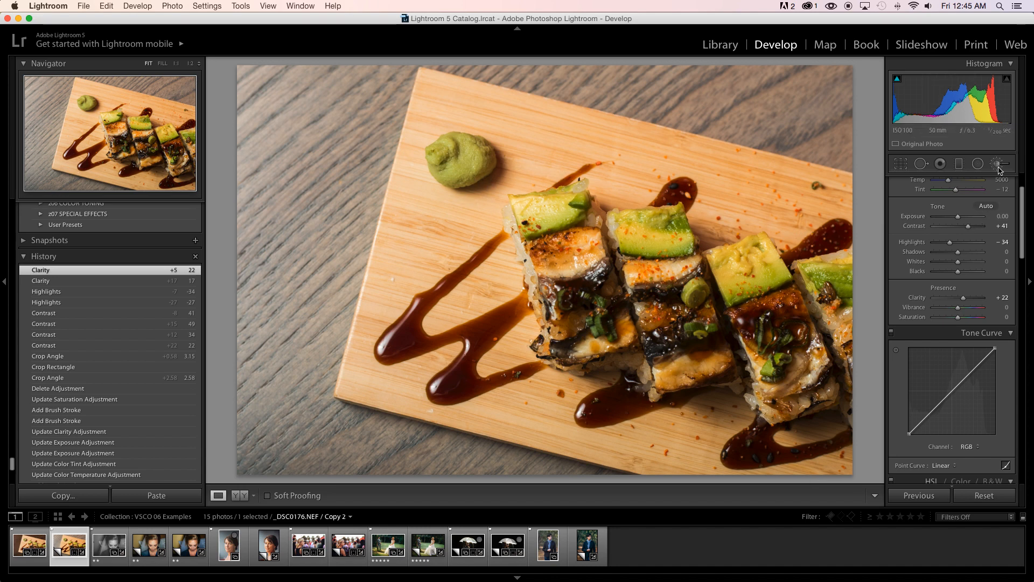
Start an Adjustment Brush with exposure 0, show the mask overlay, and paint the wooden table.
click(998, 164)
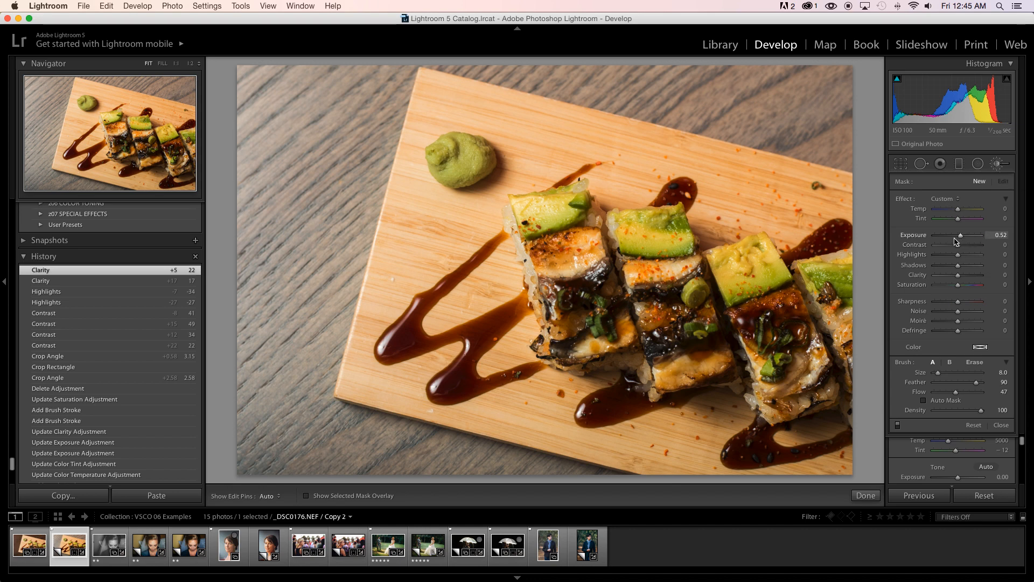
drag(976, 235, 953, 235)
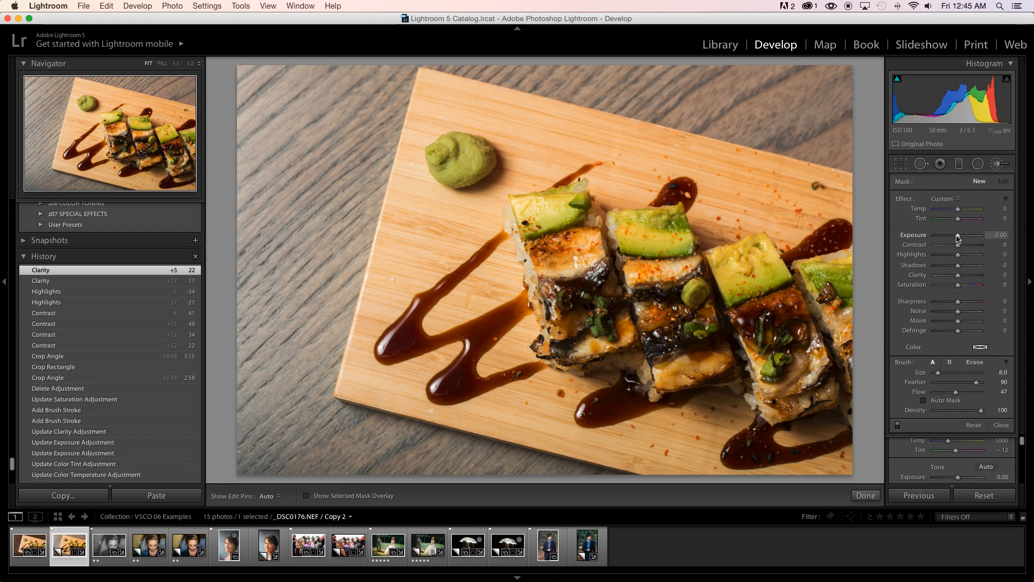
click(307, 495)
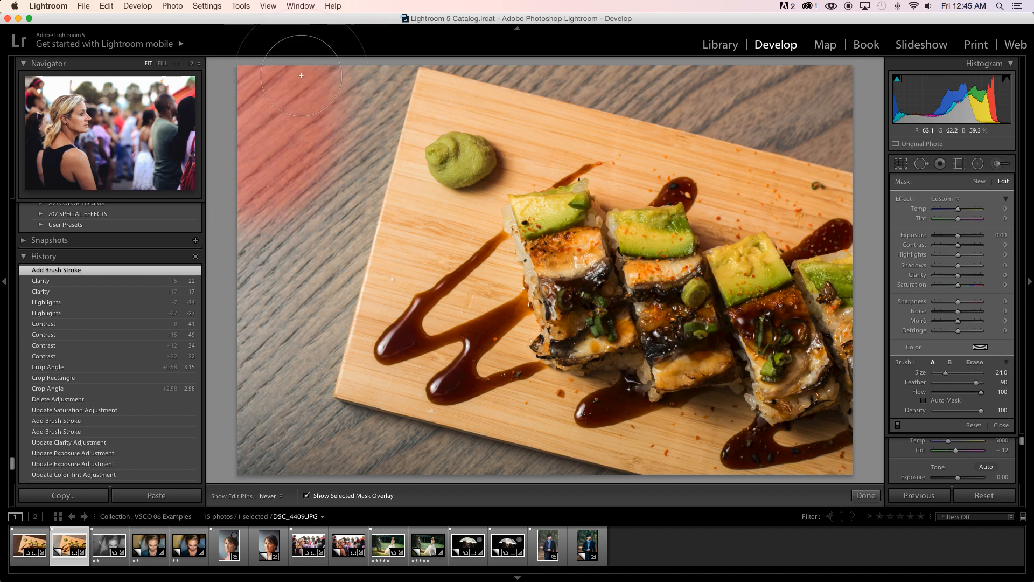
drag(301, 75, 348, 154)
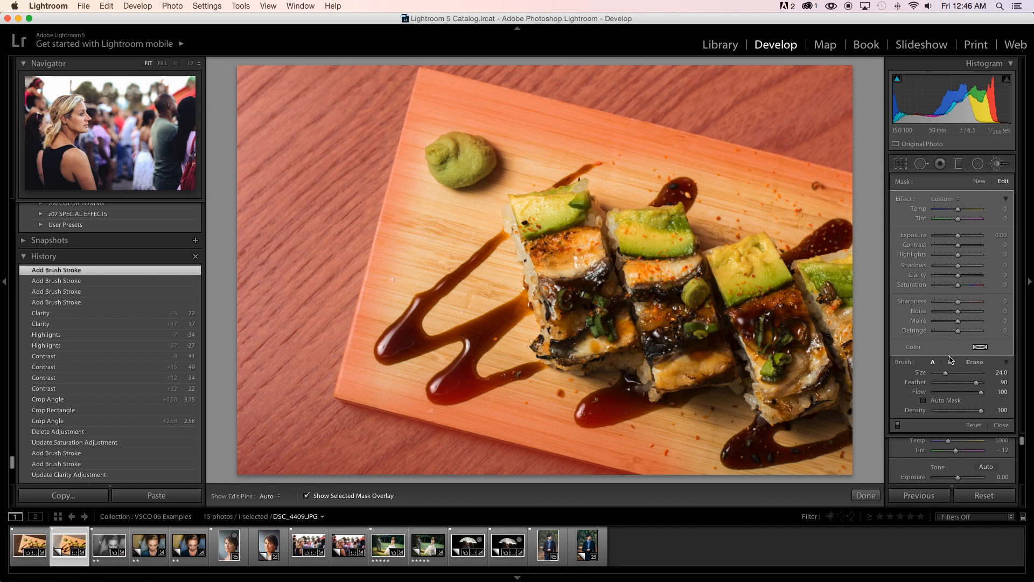
click(951, 363)
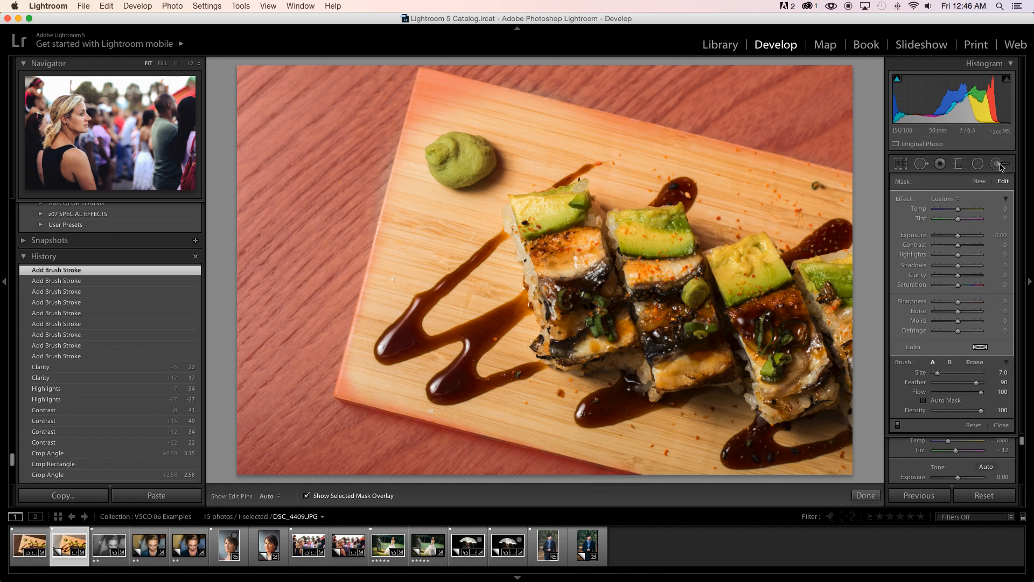
Reopen the table brush, hide the overlay and darken the table to about -1.07 exposure.
click(1000, 164)
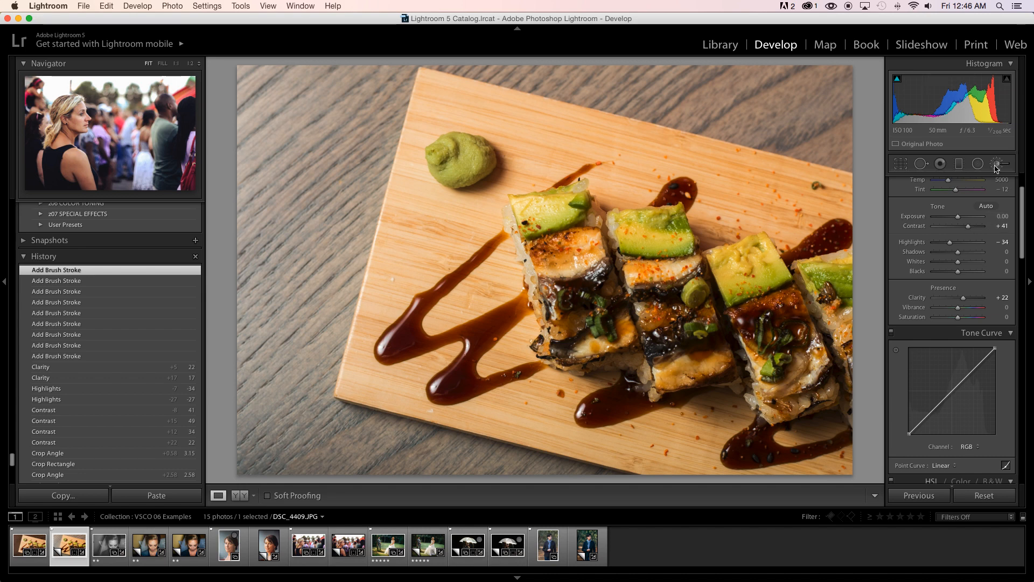
click(1000, 164)
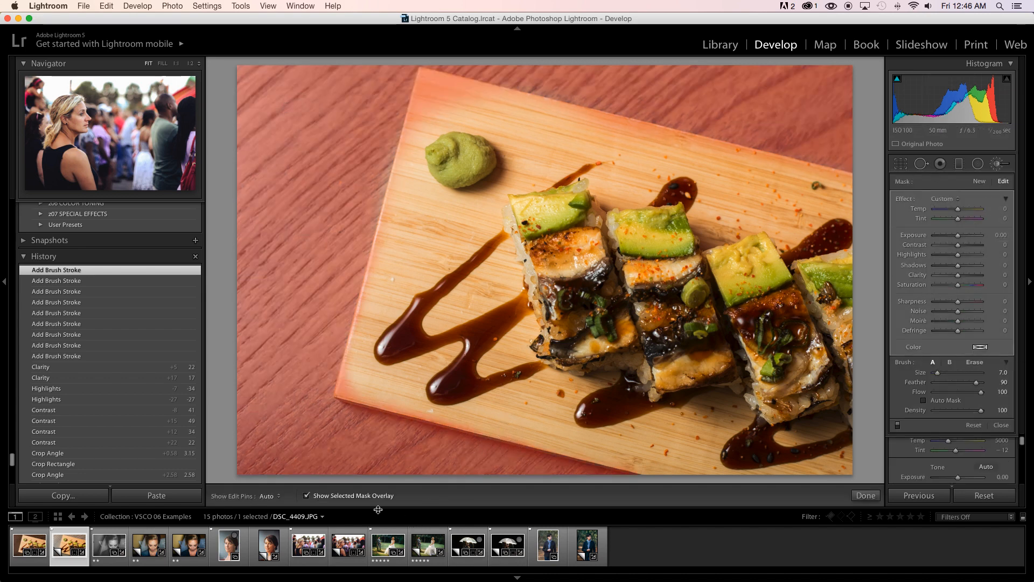
click(306, 496)
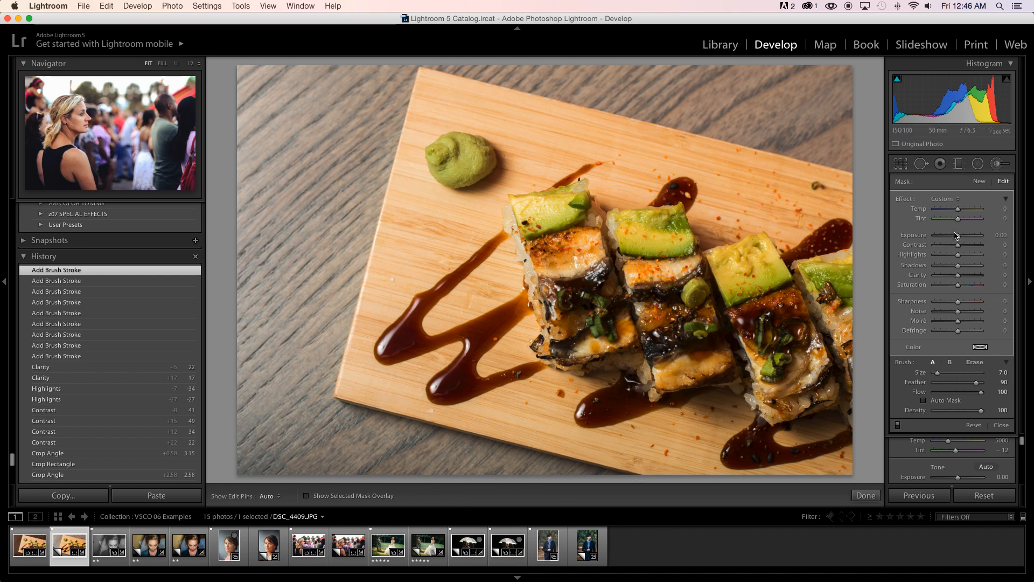
drag(983, 235, 961, 235)
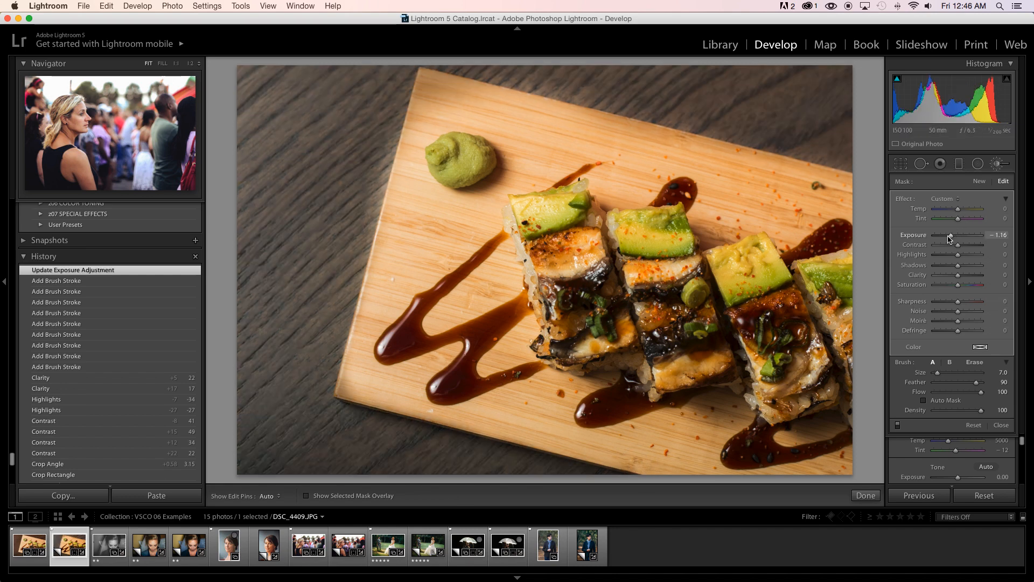
drag(970, 235, 961, 235)
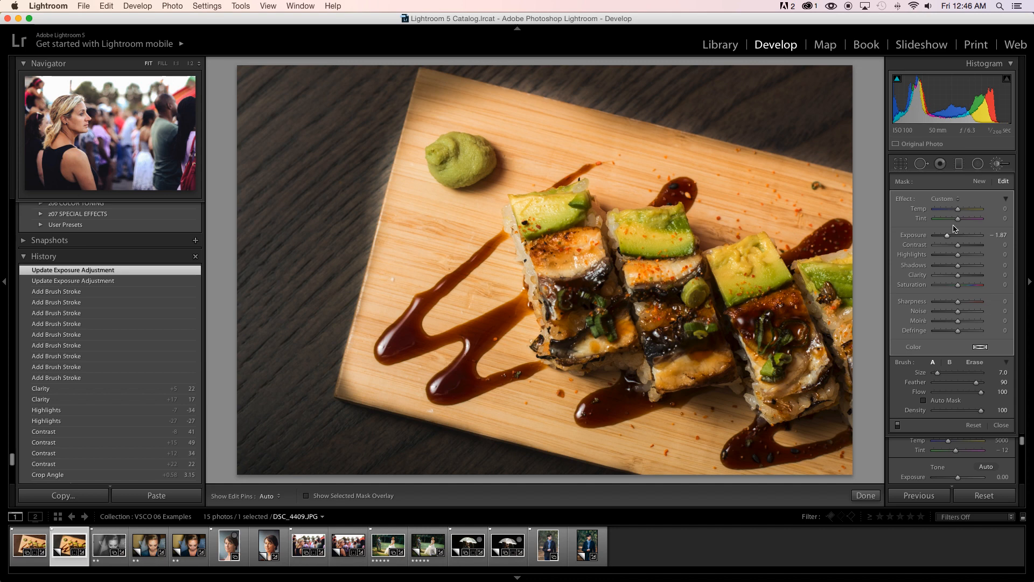
mouse_move(967, 241)
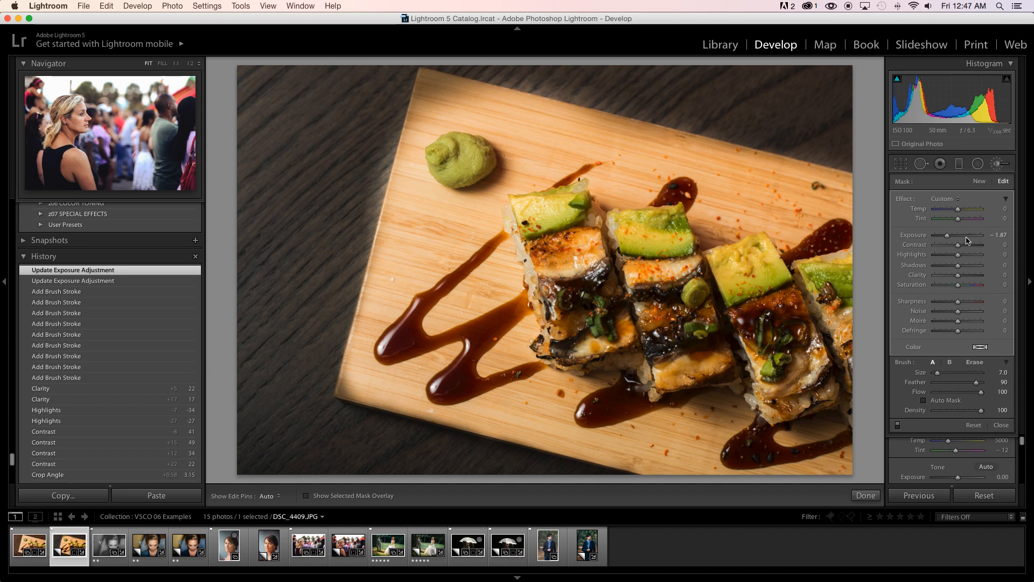
drag(947, 236, 970, 236)
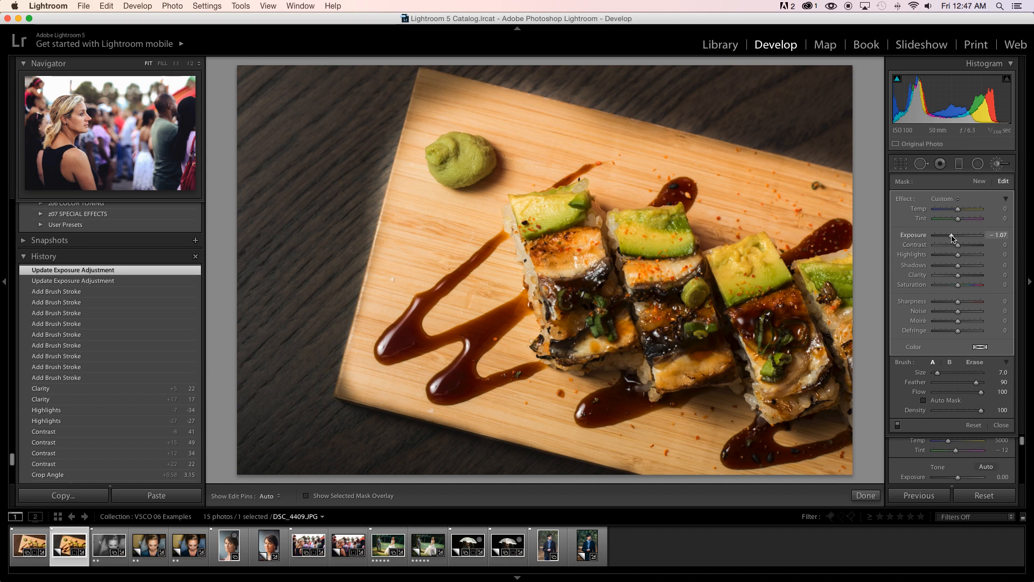
Warm the brushed table: temp +51, tint +93, contrast +28, clarity +44.
drag(944, 207, 966, 208)
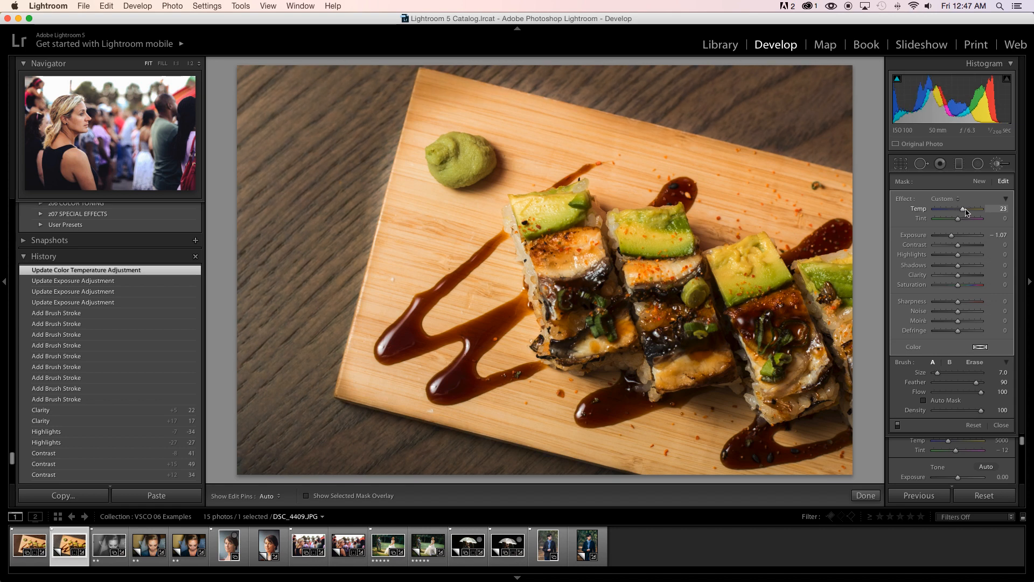
drag(960, 208, 977, 208)
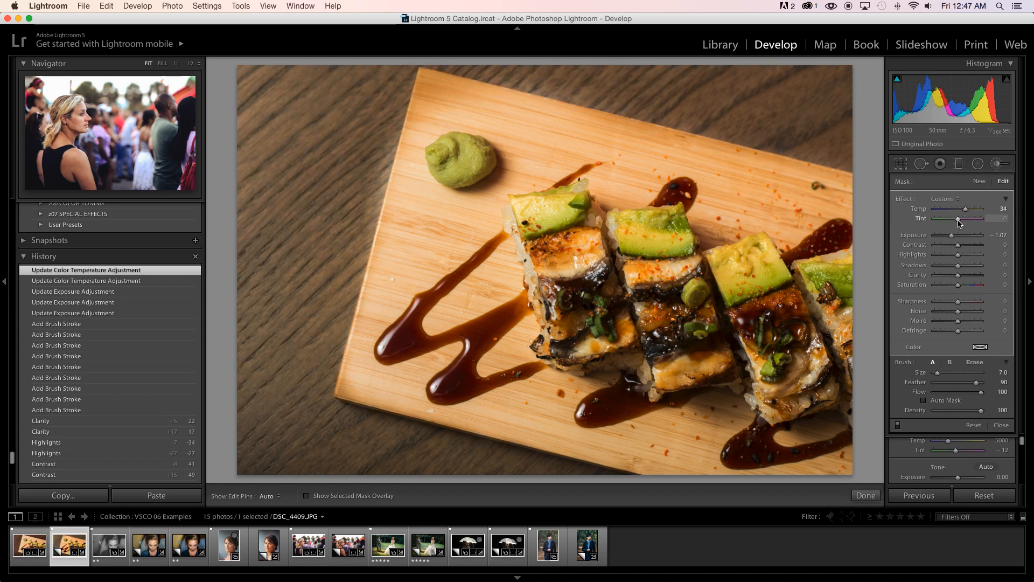
drag(960, 219, 982, 219)
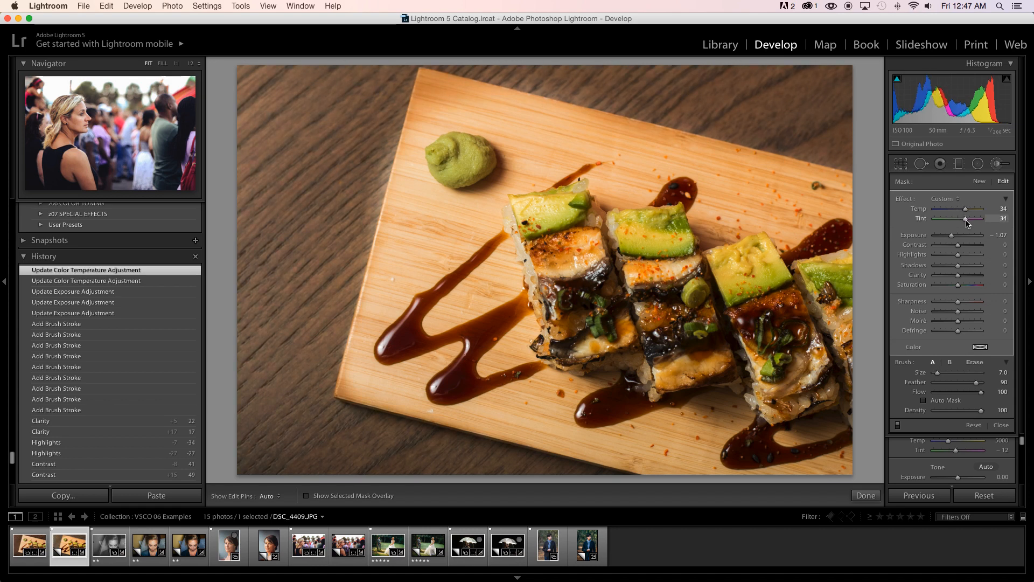
drag(979, 219, 989, 219)
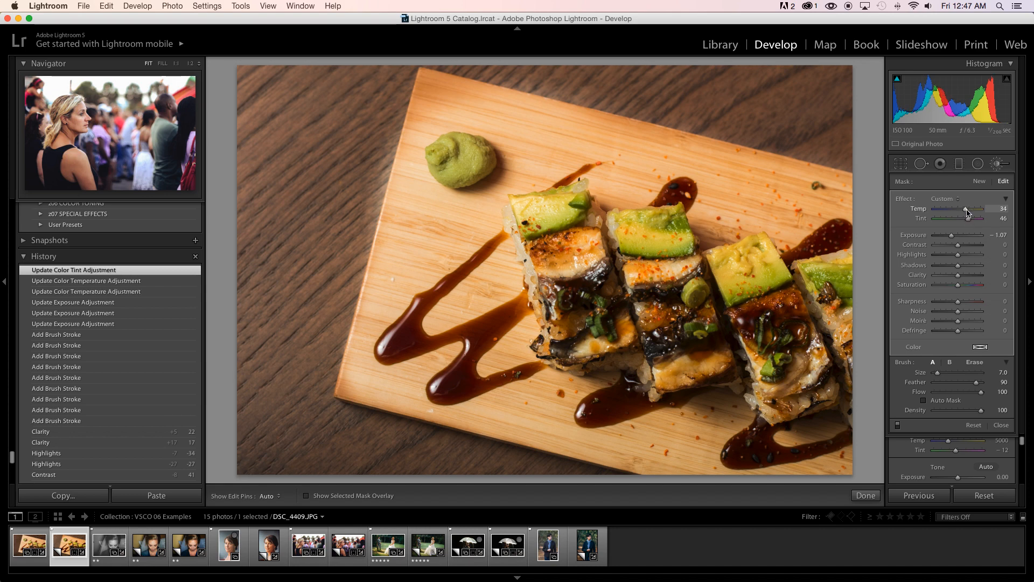
drag(970, 208, 983, 208)
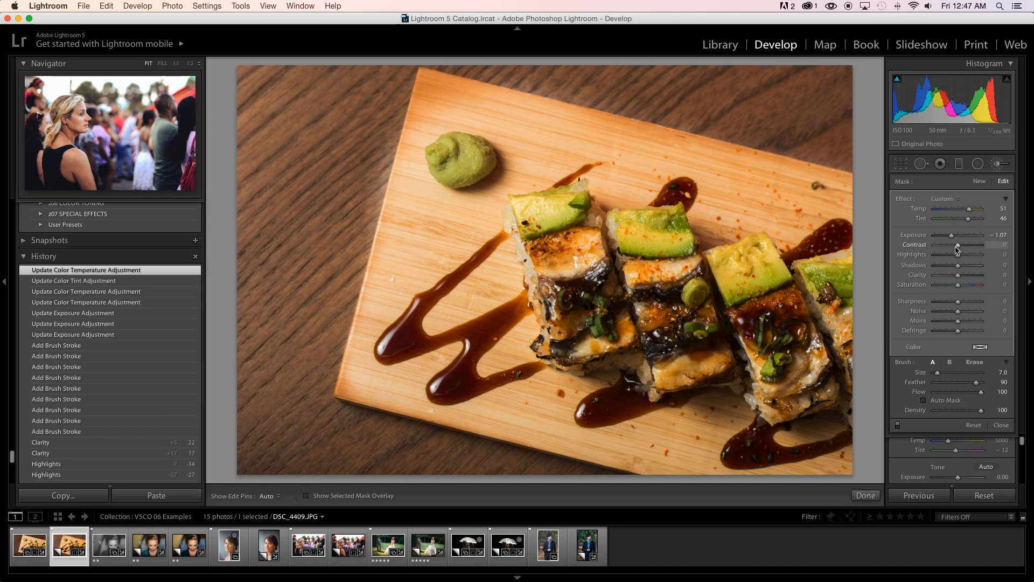
drag(957, 245, 965, 245)
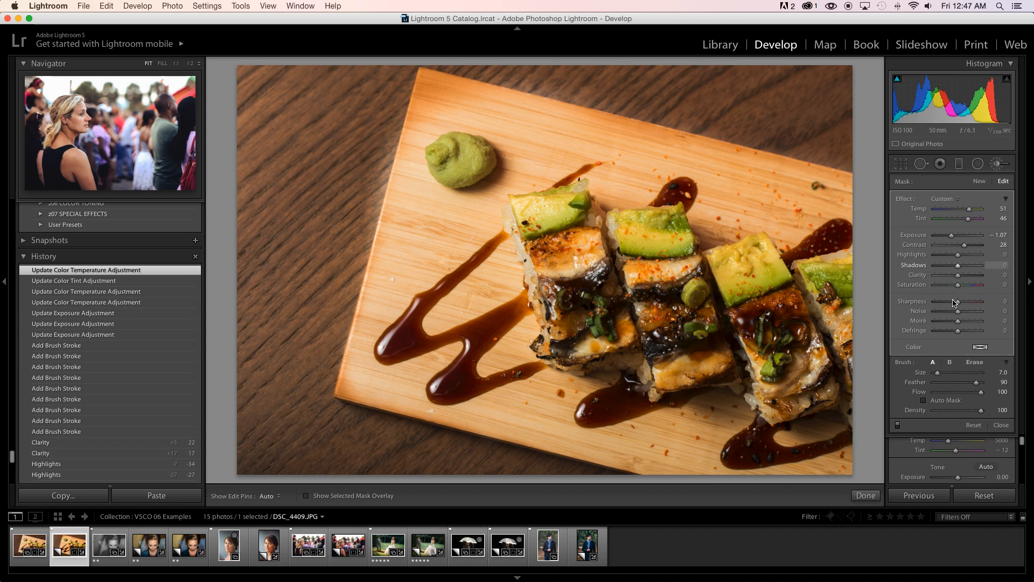
drag(961, 275, 983, 275)
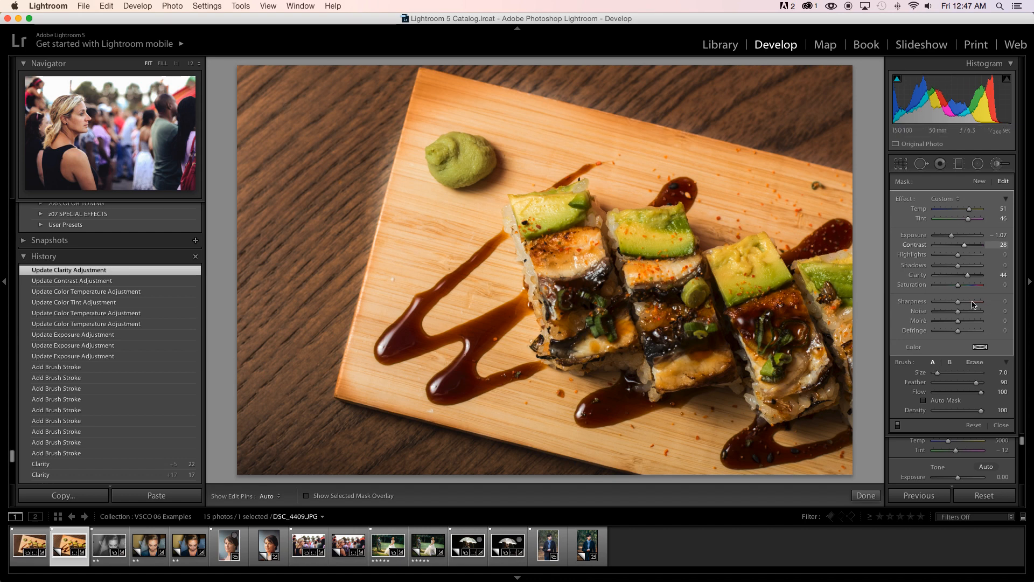
drag(972, 219, 979, 219)
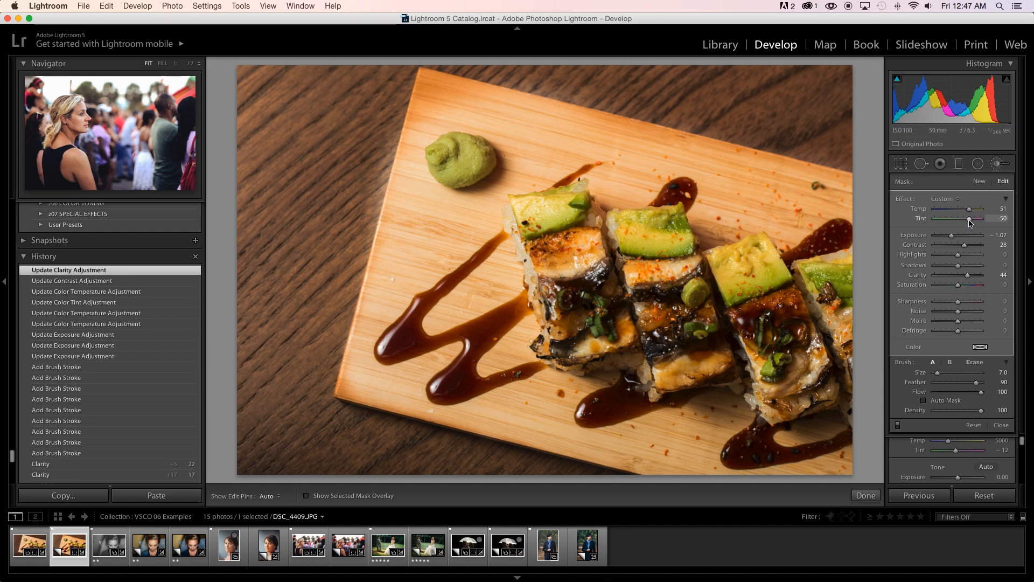
drag(980, 219, 996, 218)
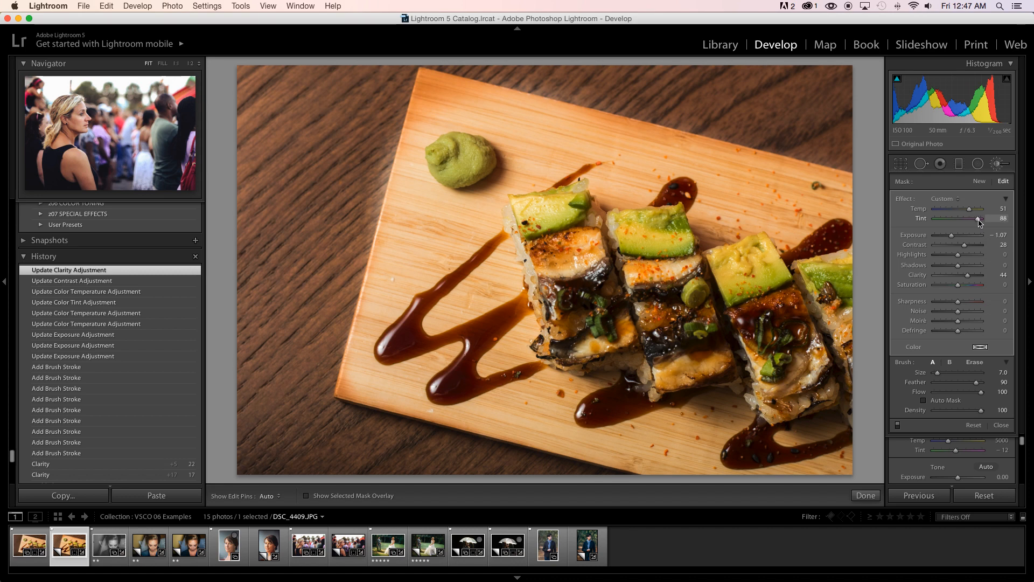
drag(976, 218, 983, 219)
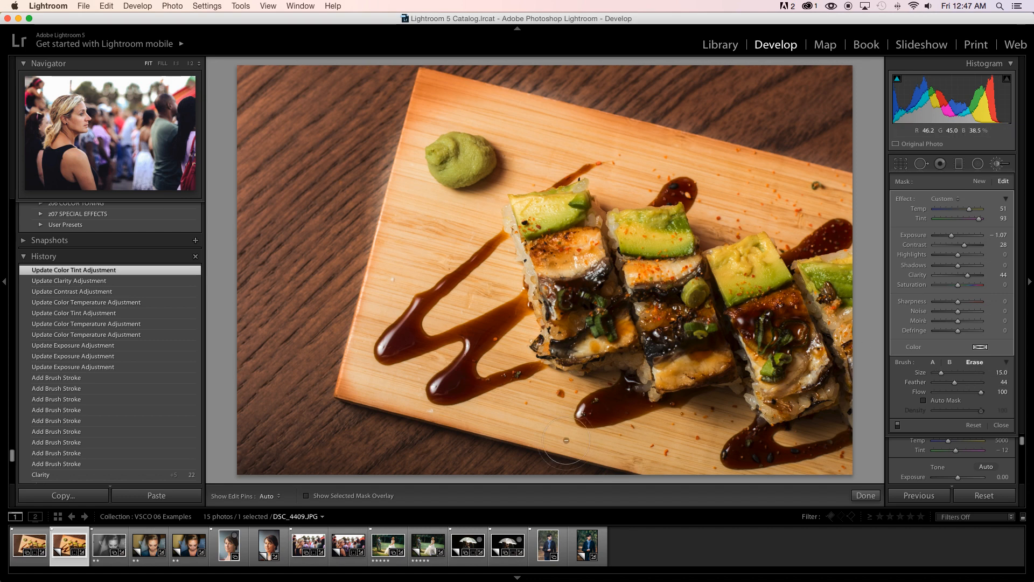
With the mask overlay shown, paint the warm adjustment across the rest of the tabletop.
click(307, 496)
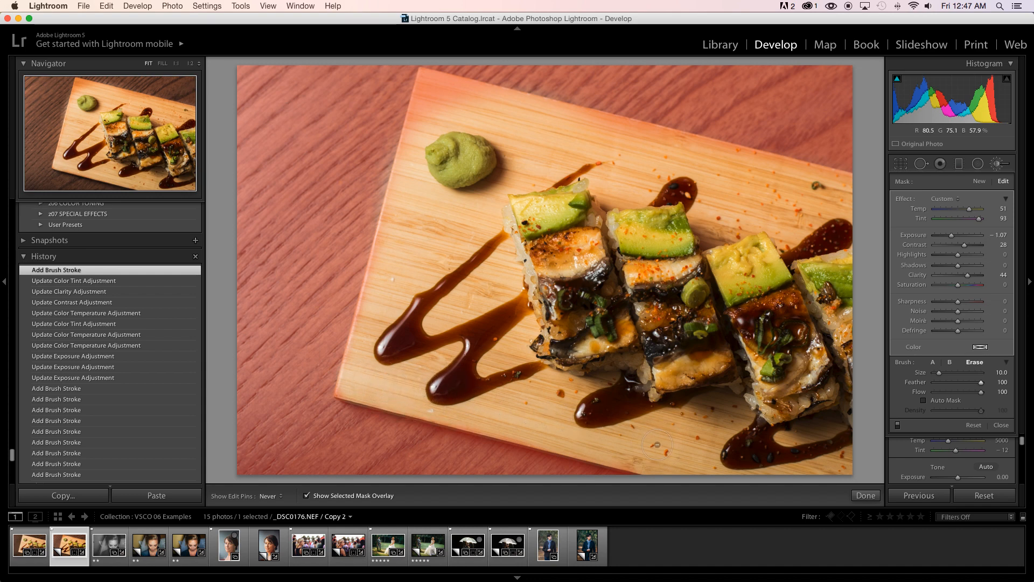
click(657, 445)
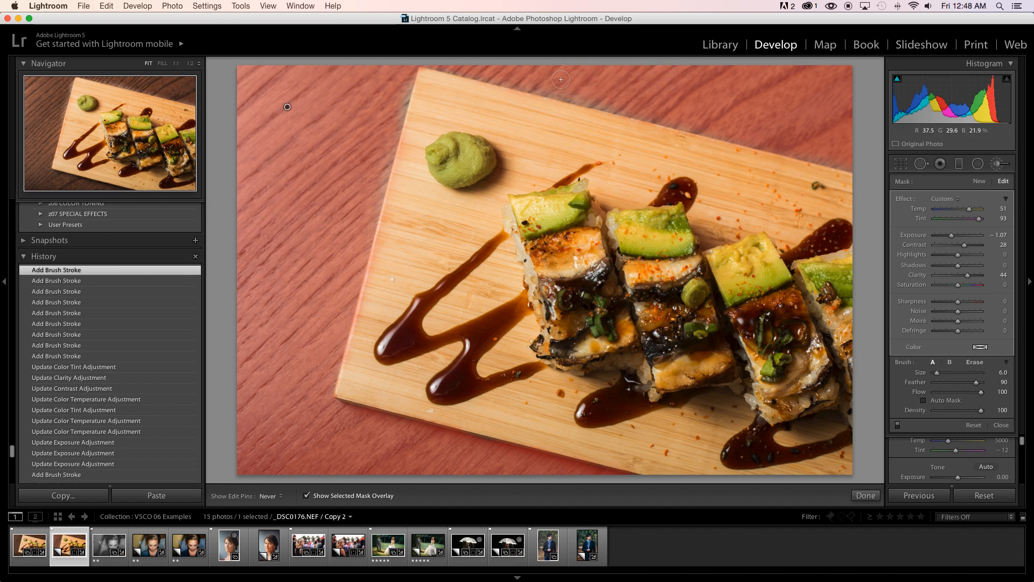
drag(560, 79, 710, 116)
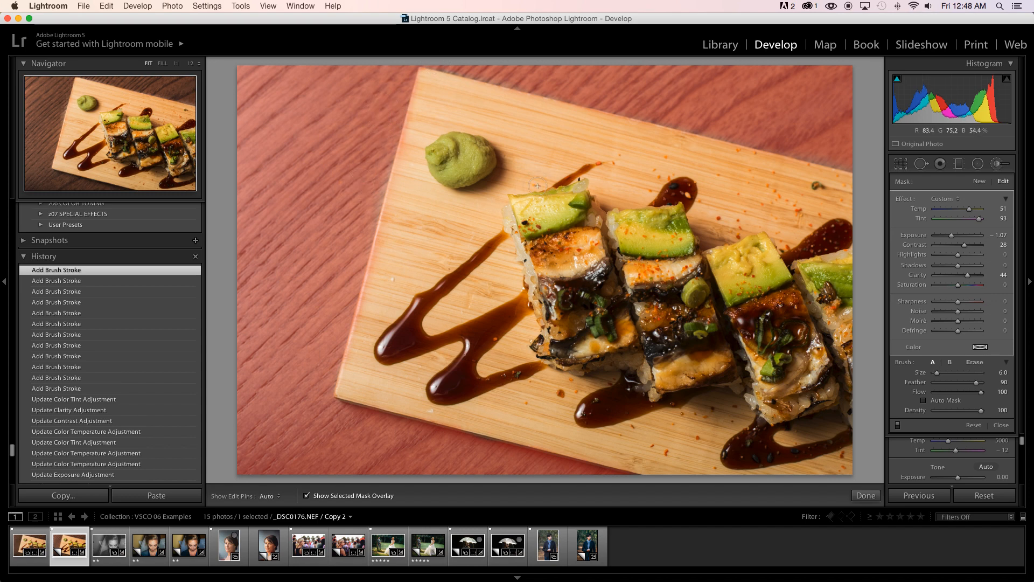
click(307, 495)
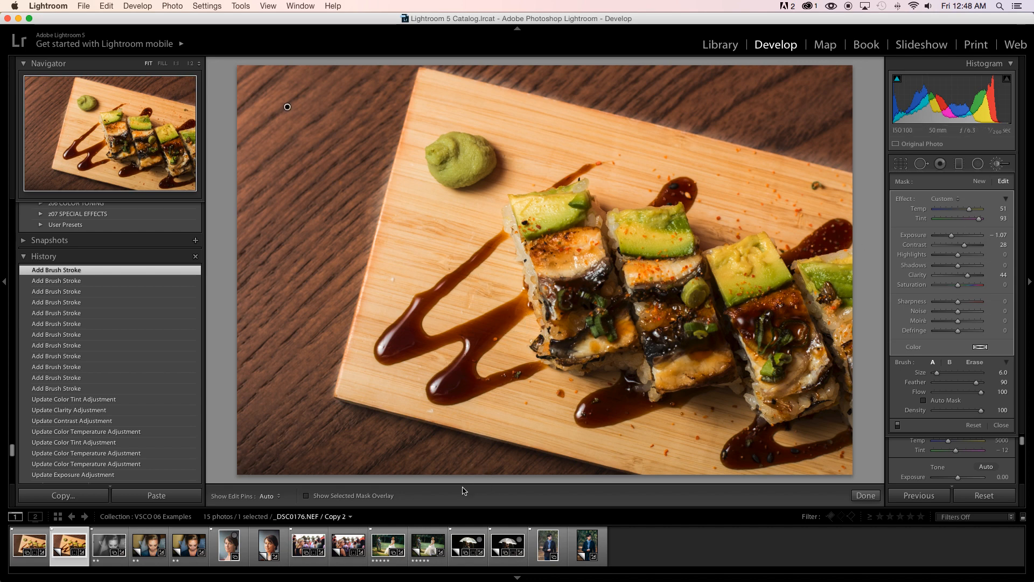
click(307, 496)
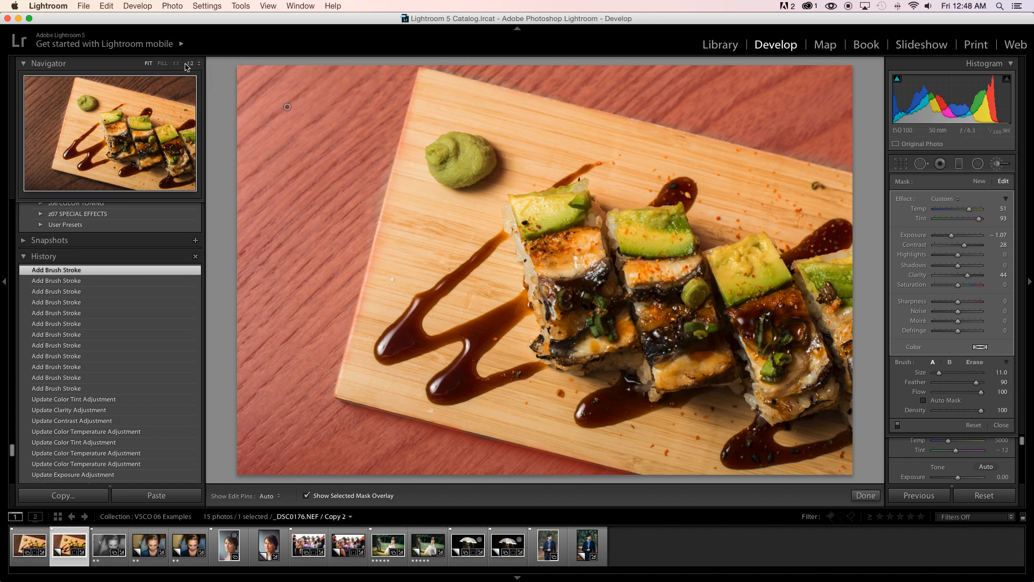
Zoom to the board edge near the wasabi to check the mask, then return to Fit view.
click(190, 64)
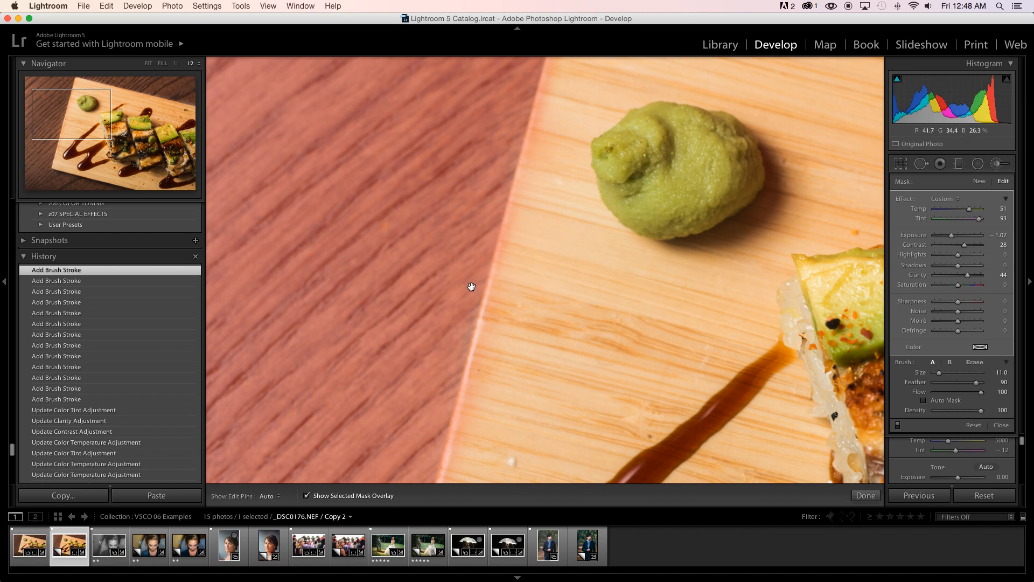
drag(471, 287, 531, 283)
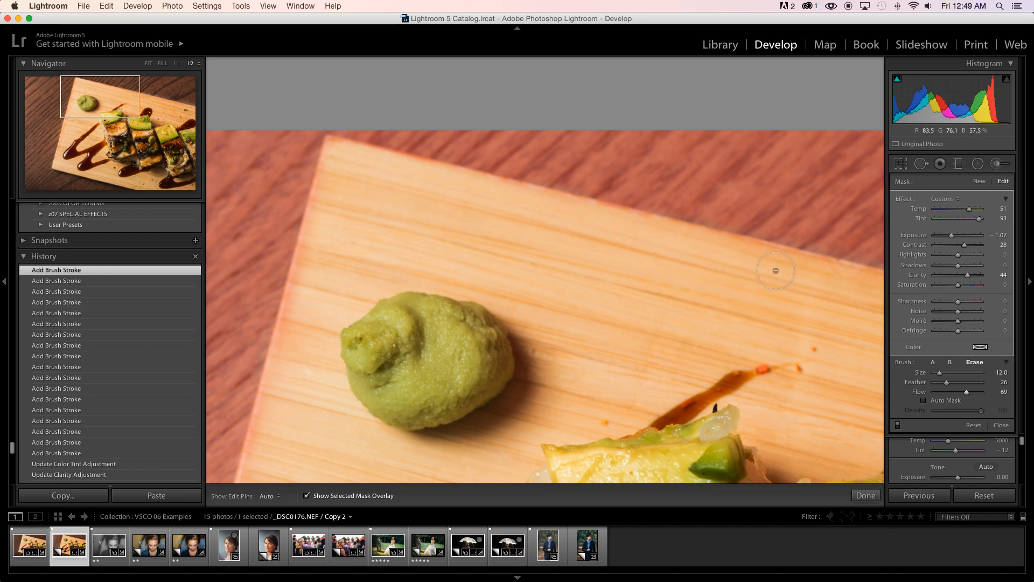
click(151, 64)
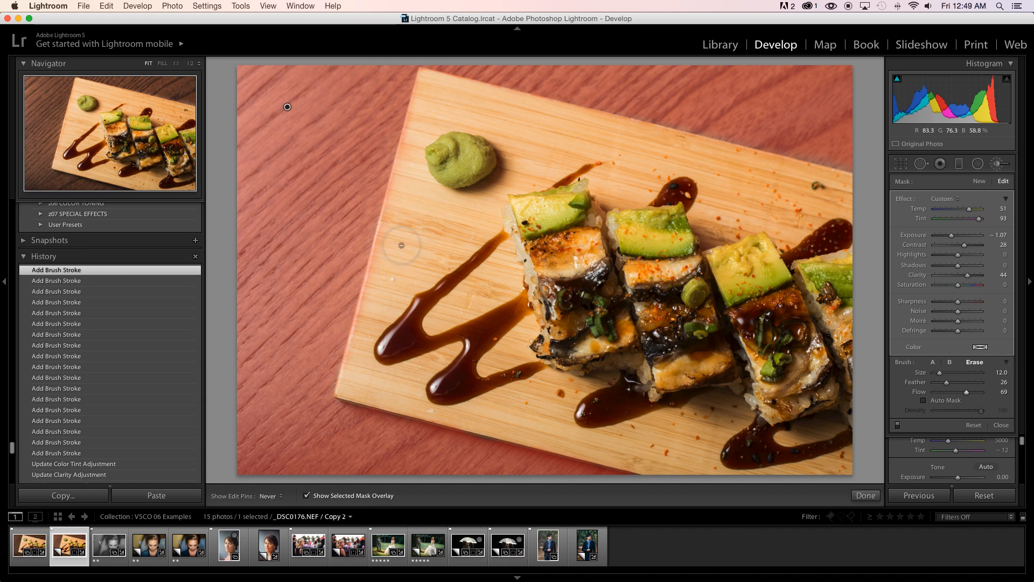
mouse_move(408, 205)
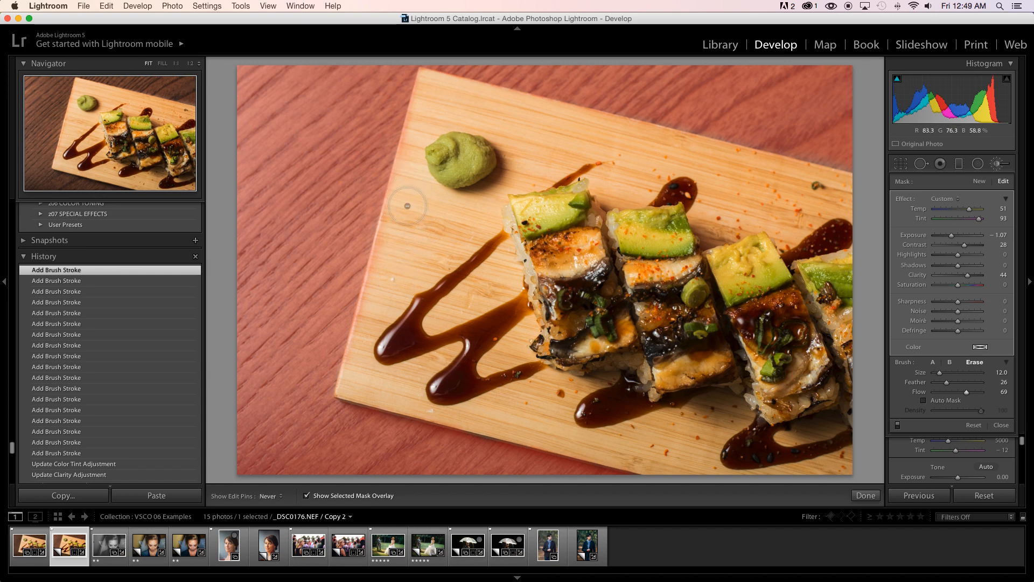
mouse_move(388, 290)
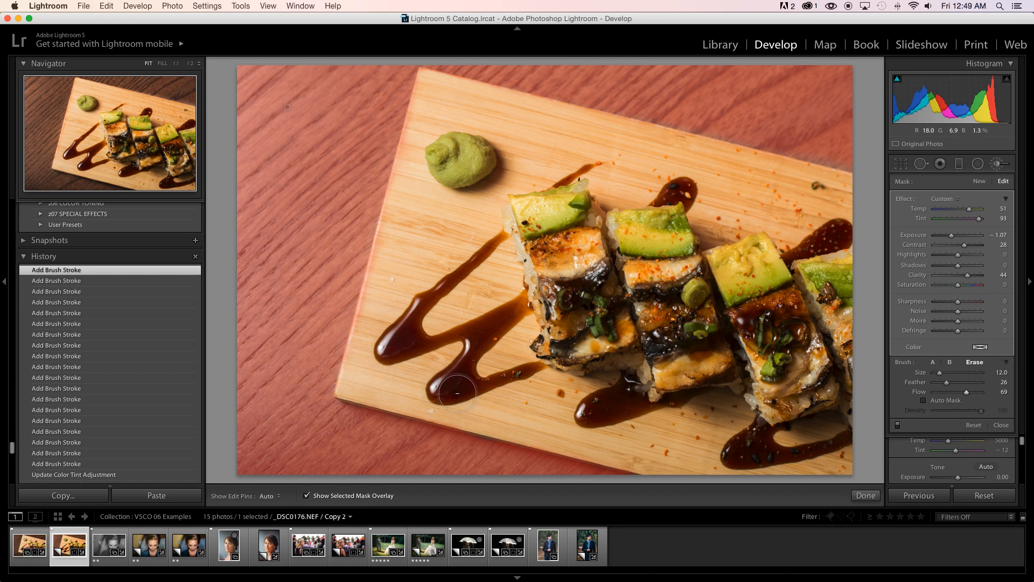
mouse_move(872, 206)
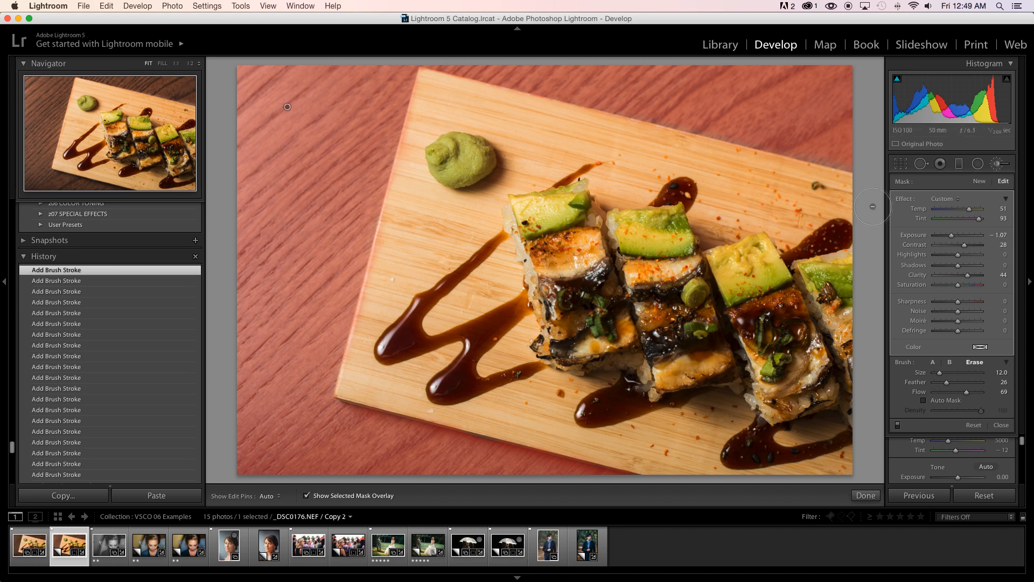
mouse_move(933, 366)
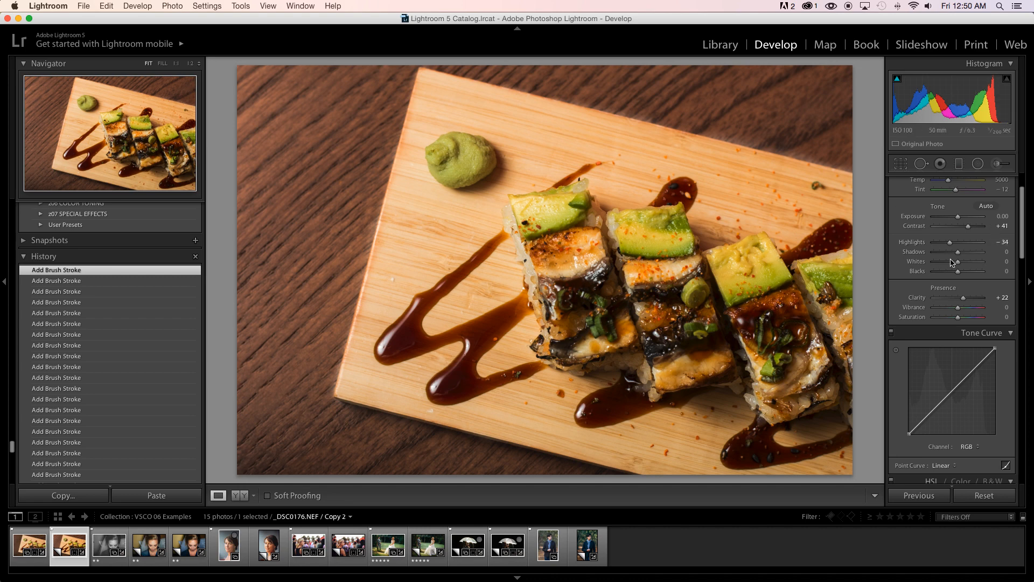
mouse_move(948, 237)
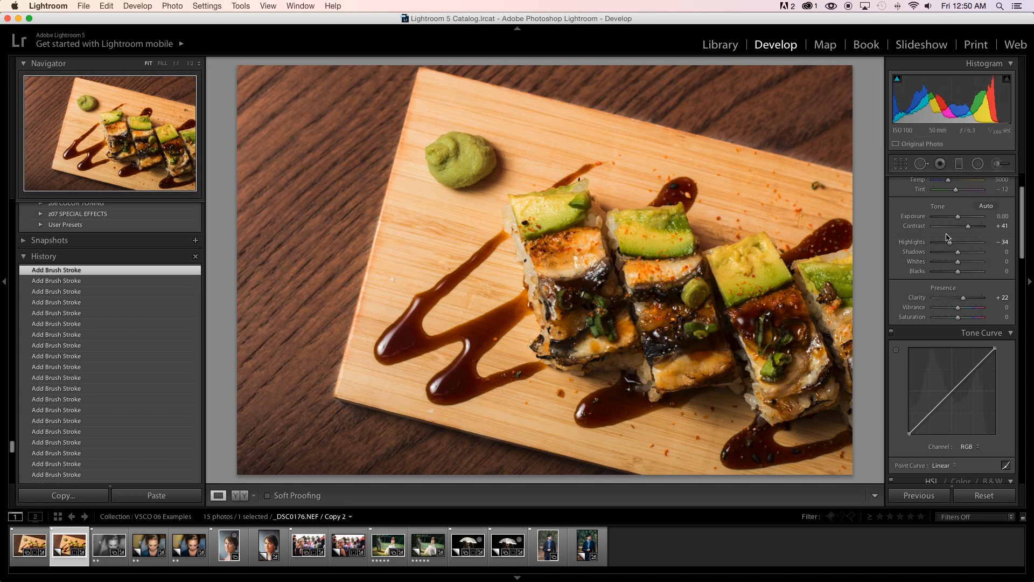
mouse_move(765, 148)
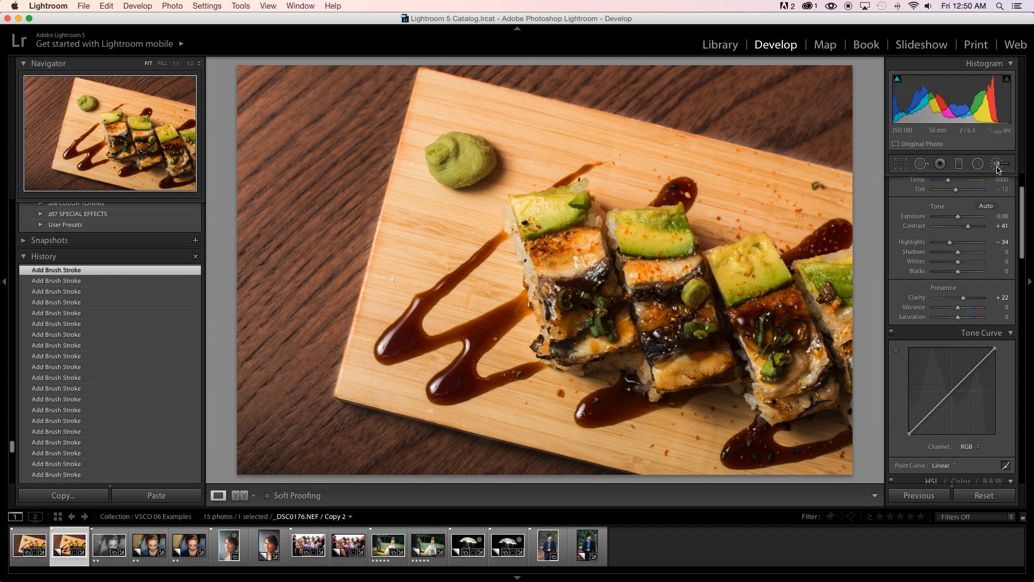
Start a new neutral Adjustment Brush mask with all effects at zero.
click(999, 163)
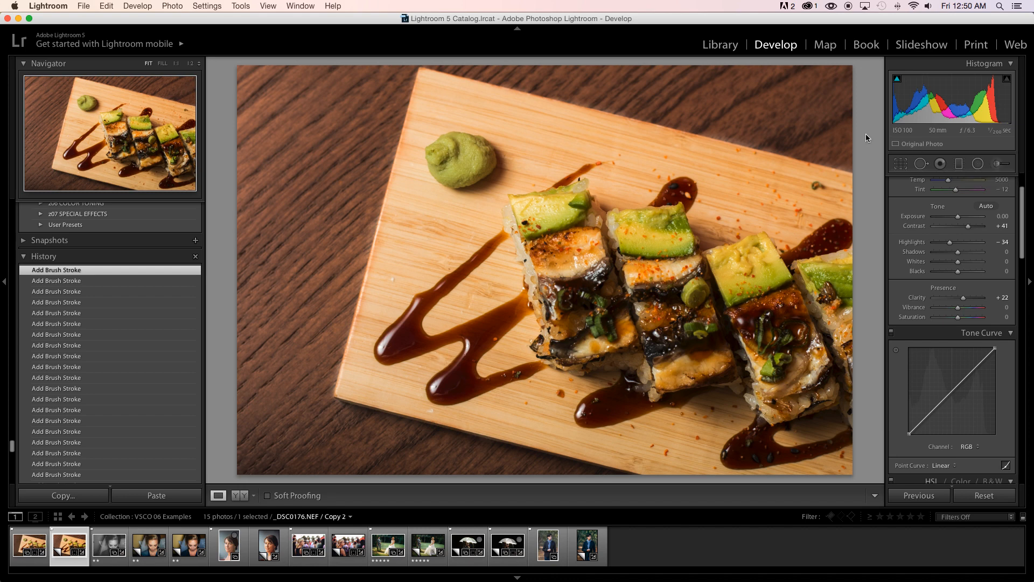
mouse_move(919, 251)
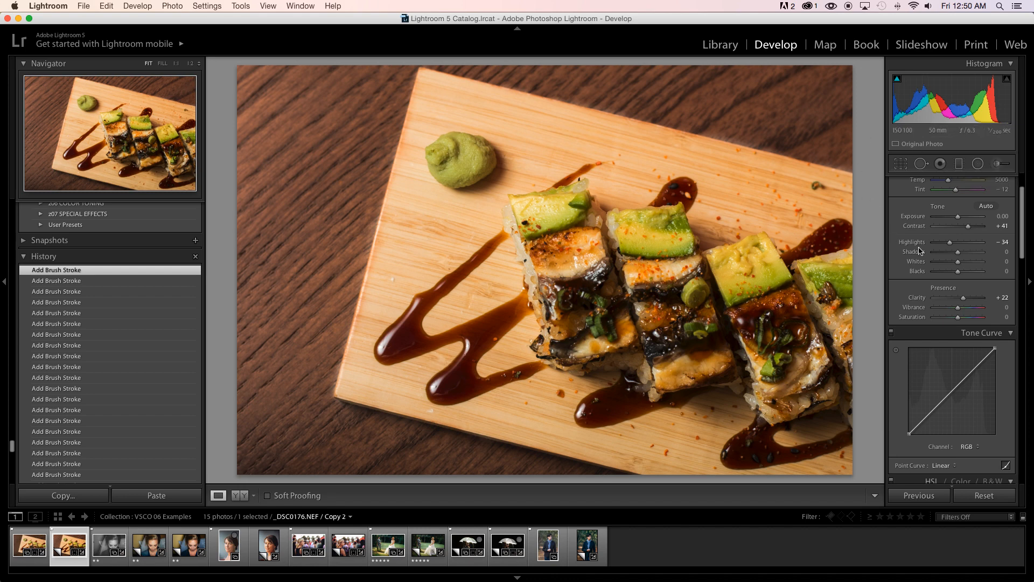
click(1000, 164)
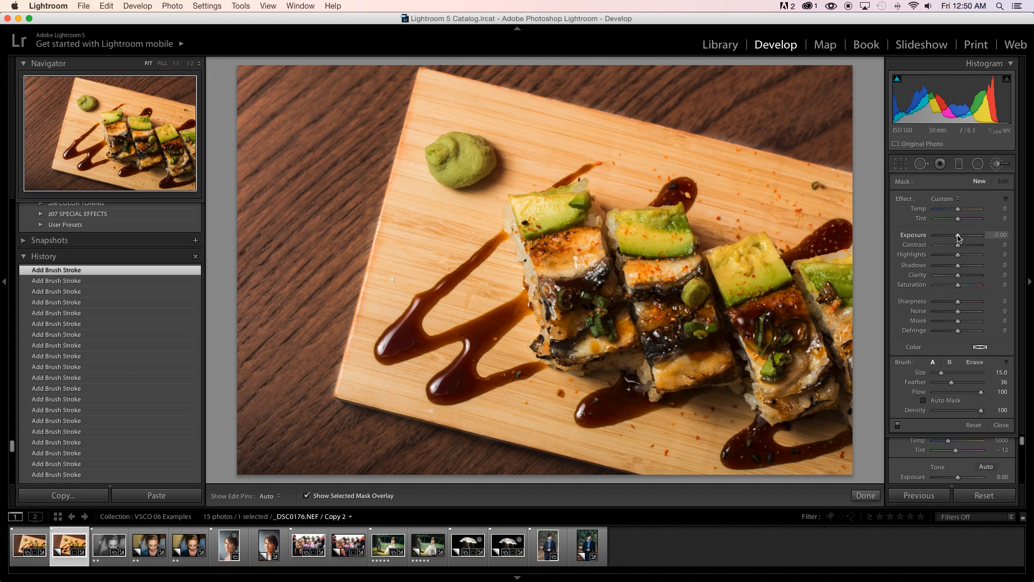
Brush a lift onto the sushi with exposure +0.33, contrast +21, shadows +25, clarity +18.
drag(957, 235, 962, 234)
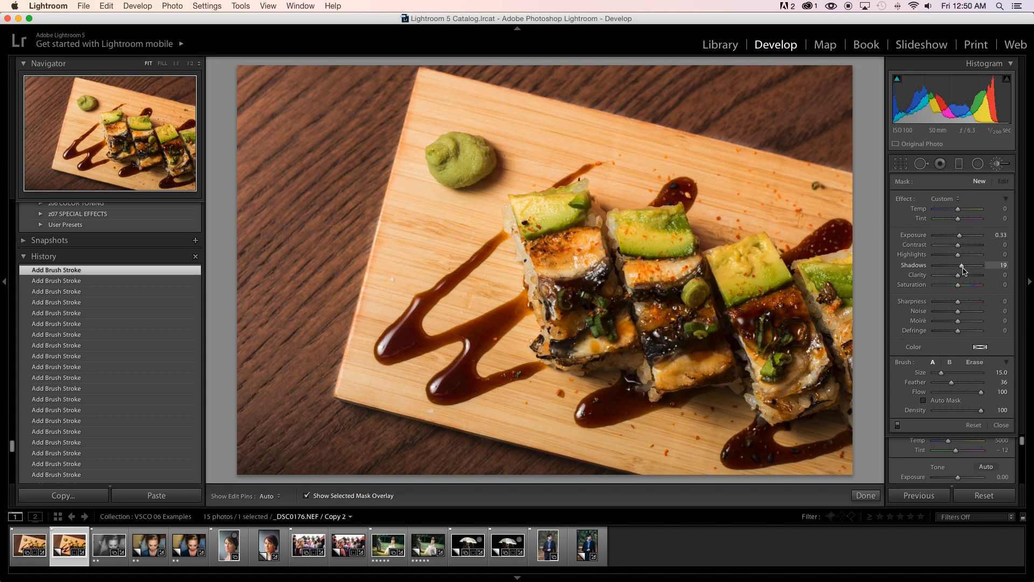
drag(951, 278, 962, 278)
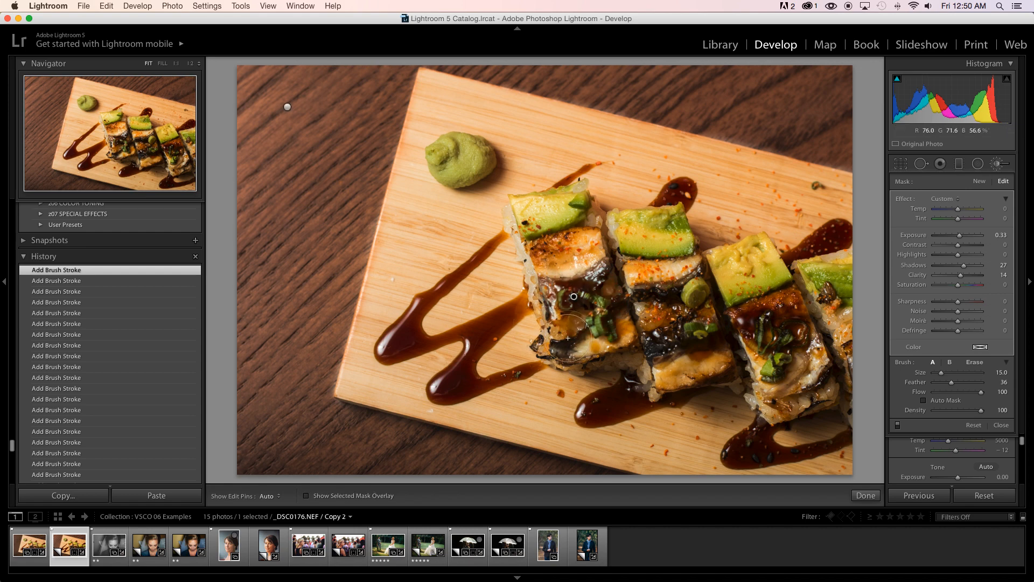
drag(569, 338, 660, 339)
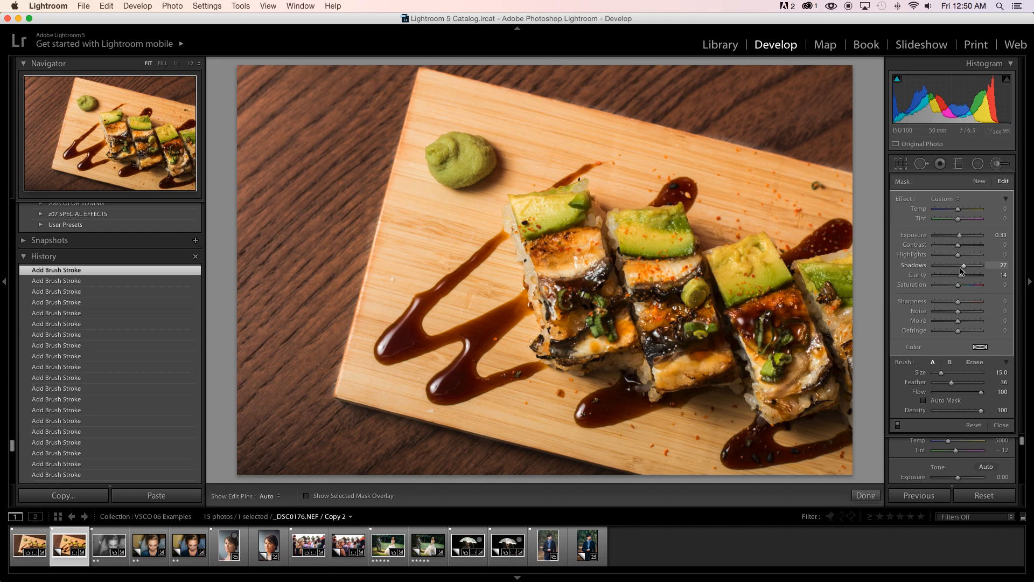
drag(969, 266, 957, 266)
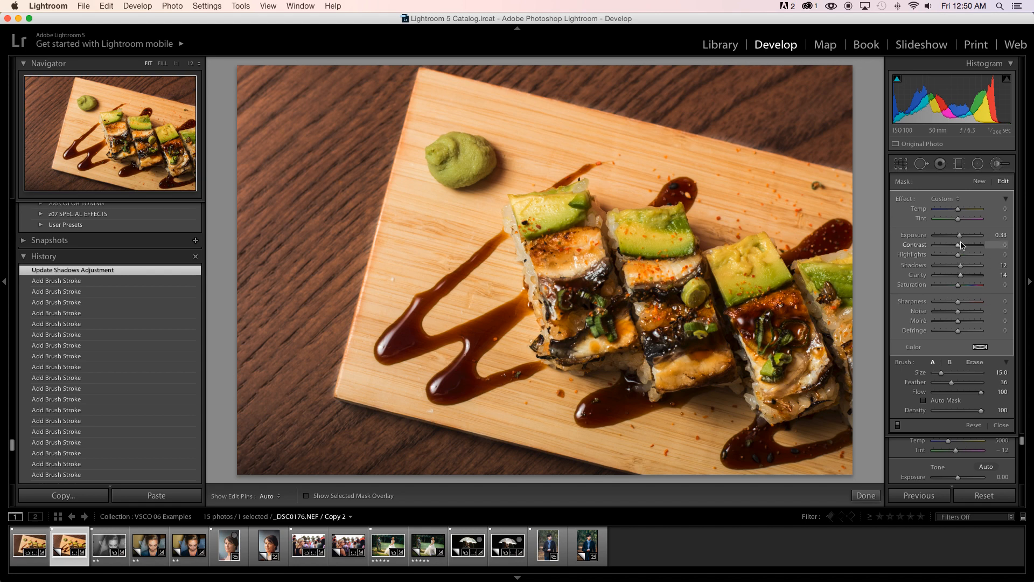
drag(960, 245, 975, 245)
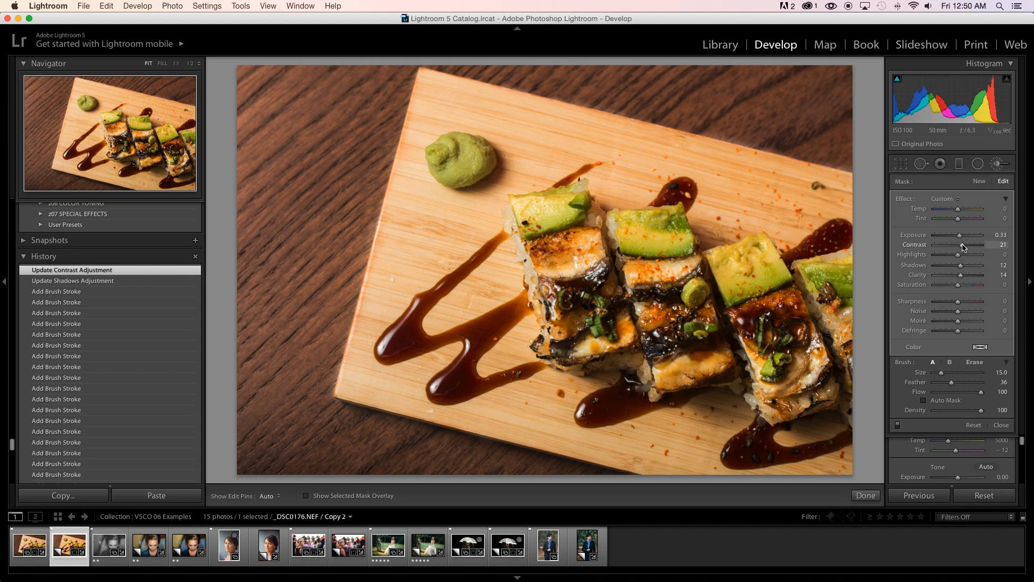
drag(966, 265, 975, 265)
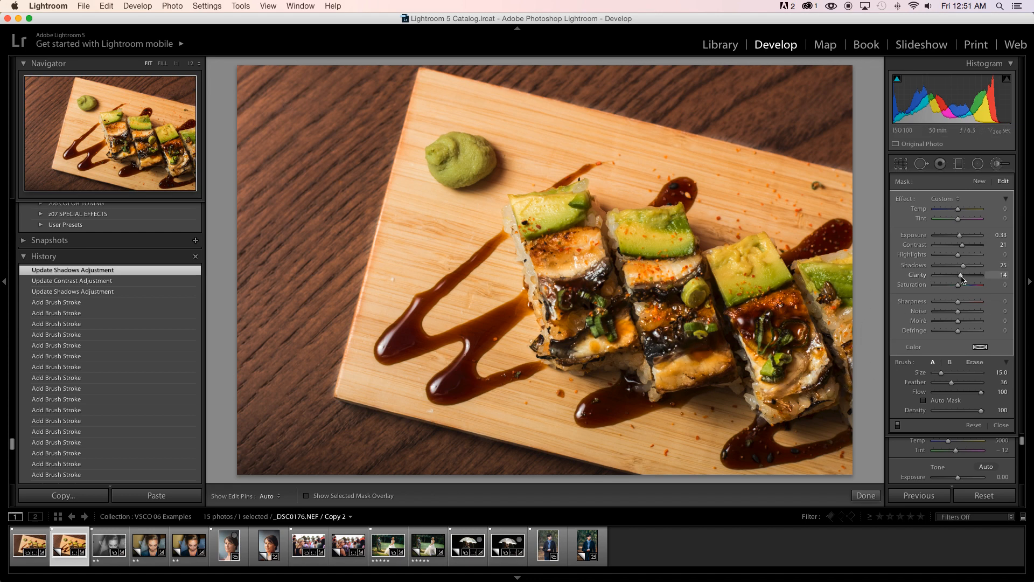
drag(961, 275, 964, 275)
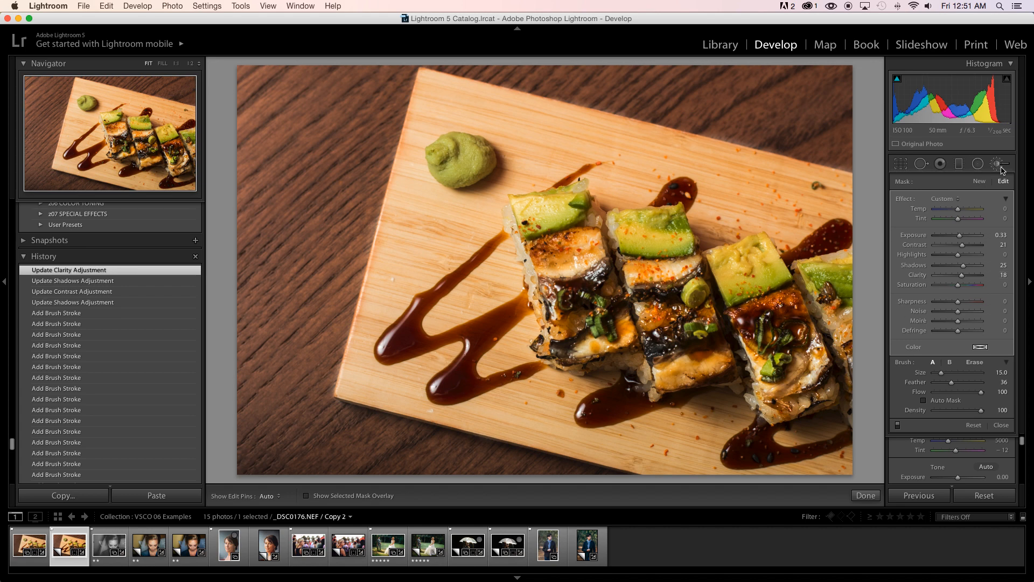
Heal the green speck and a crumb on the upper plank, sampling from clean wood.
click(998, 163)
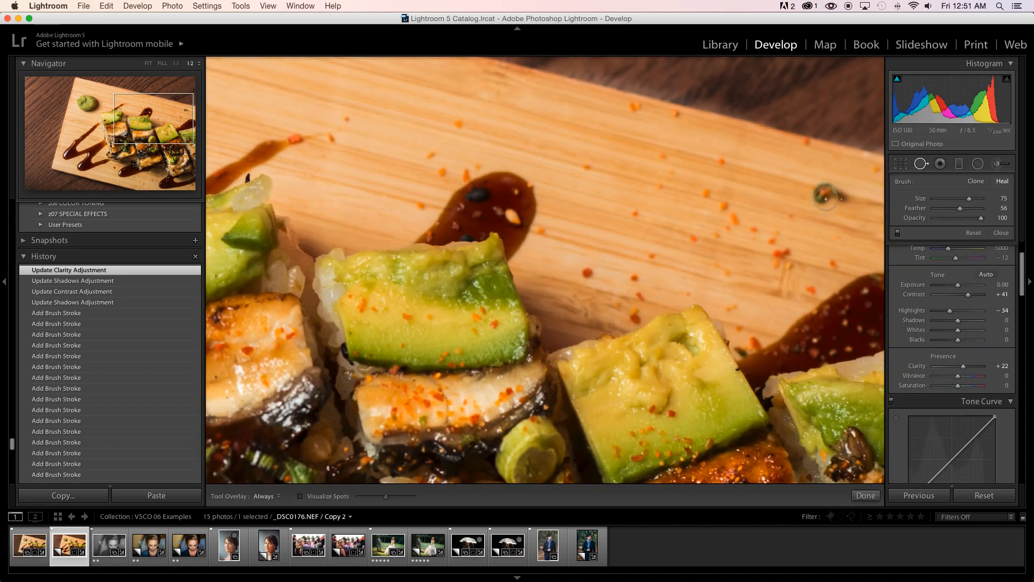
mouse_move(824, 193)
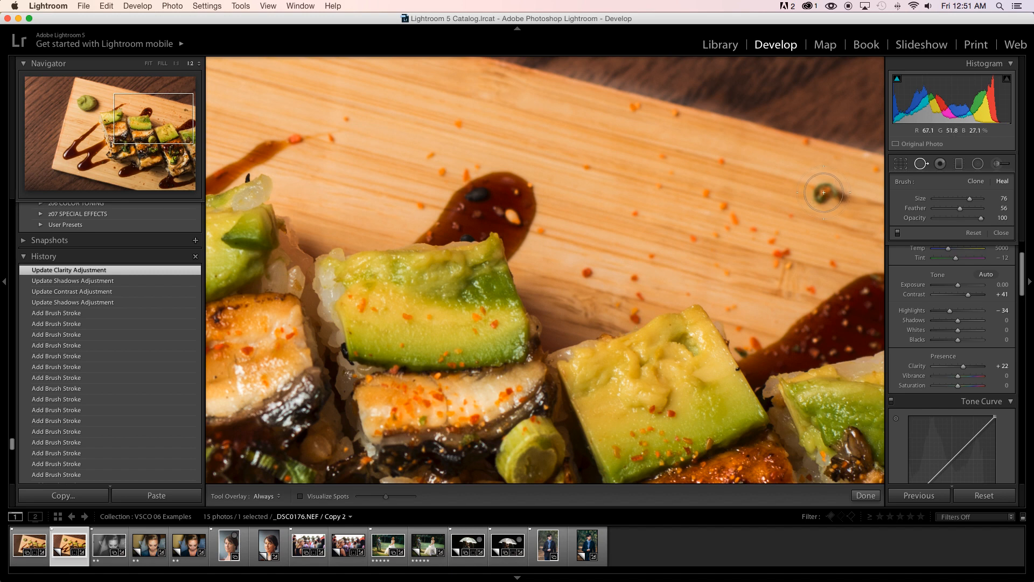
click(823, 192)
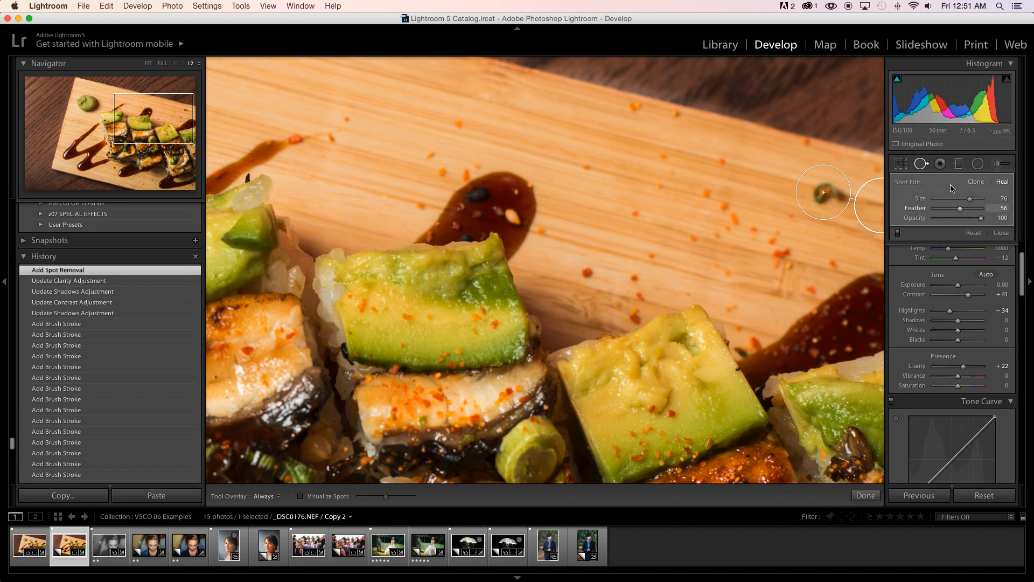
mouse_move(877, 214)
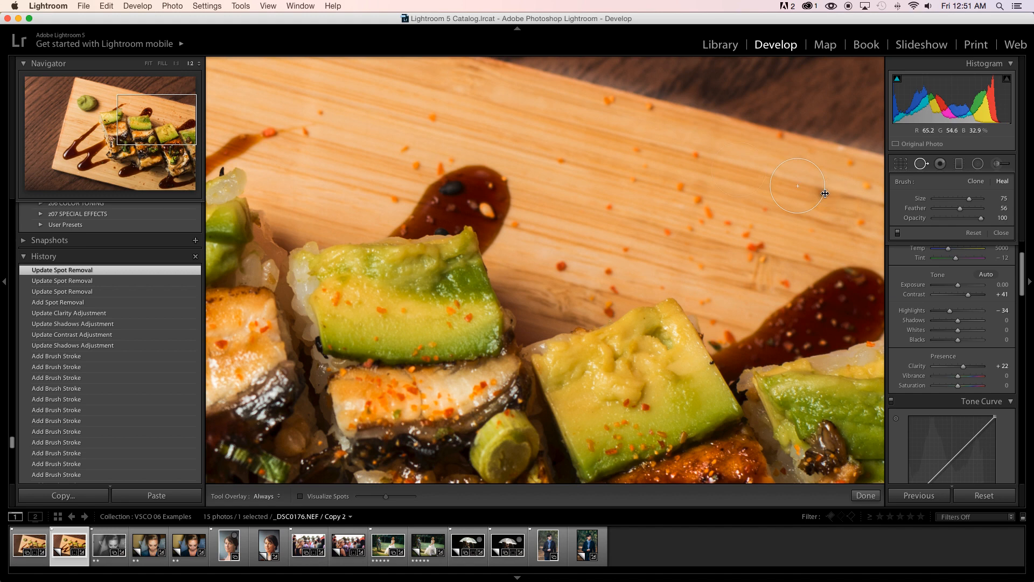
click(649, 369)
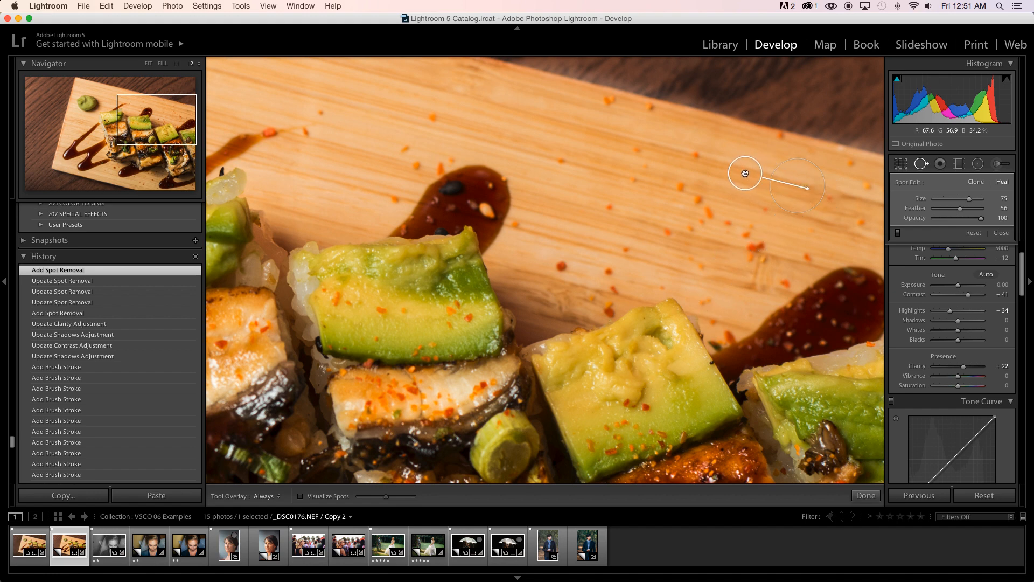
drag(795, 187, 824, 192)
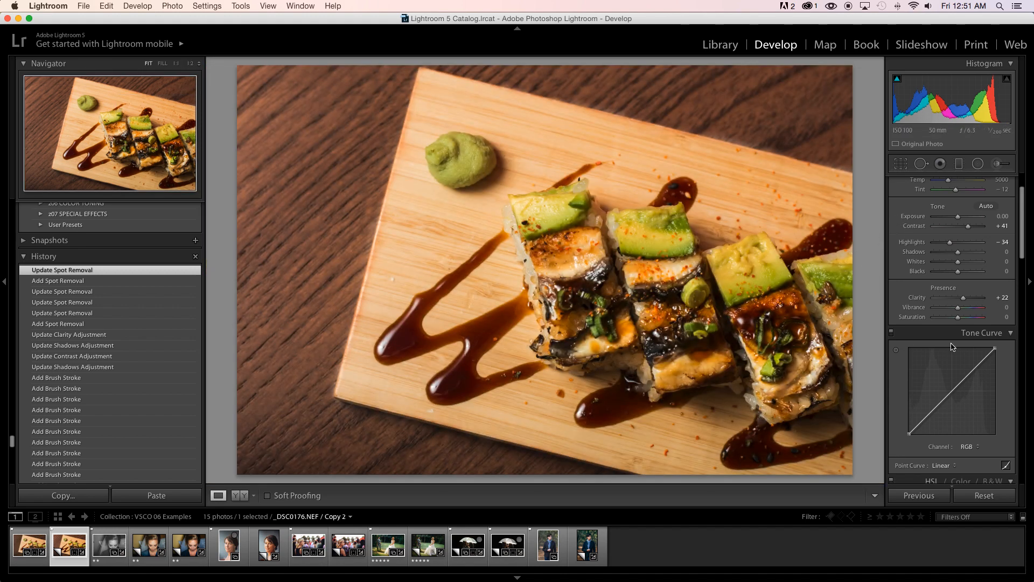
Lower whites to -37 and heal the small speck beside the sauce drizzle.
drag(983, 261, 950, 261)
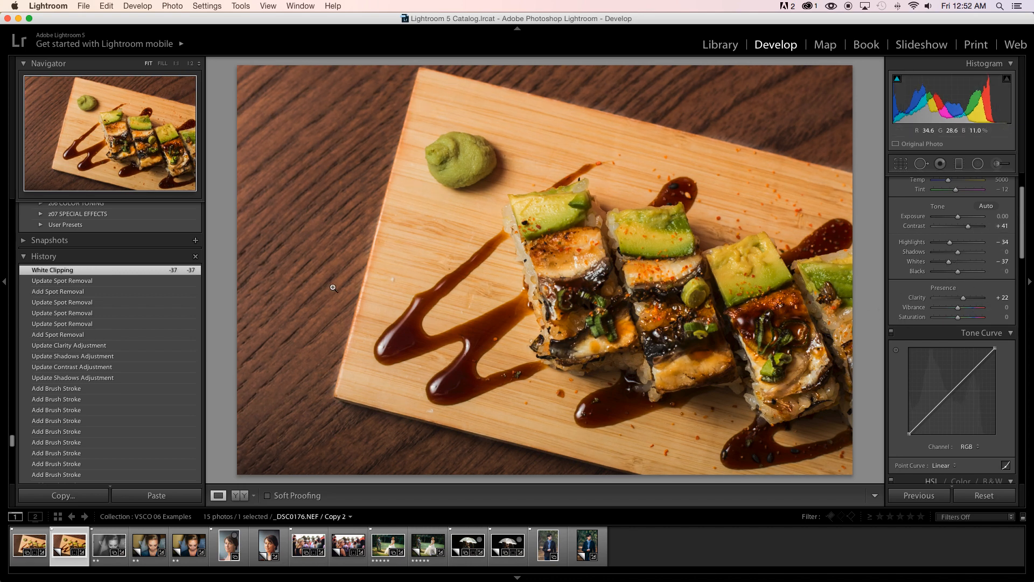
click(333, 288)
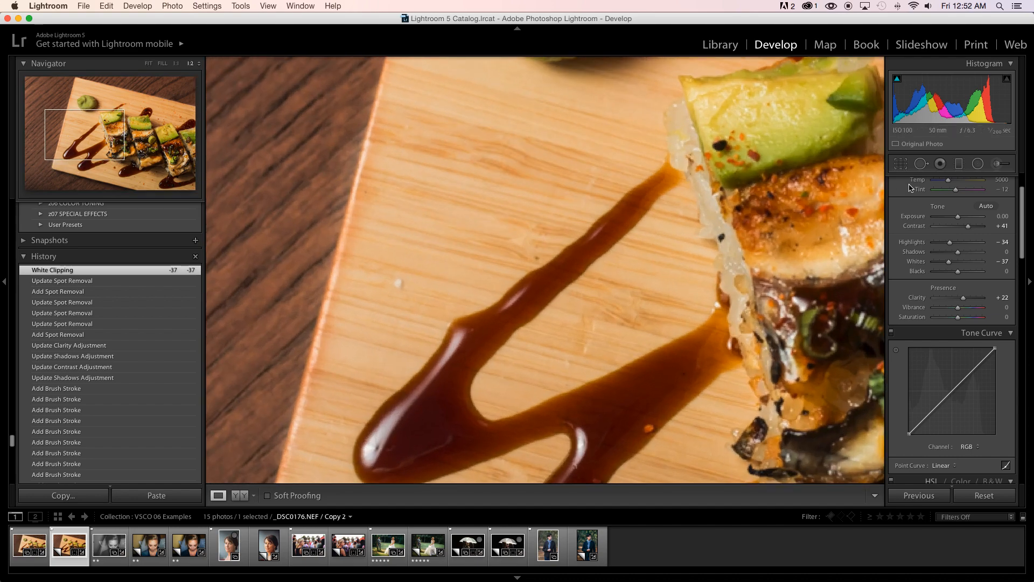
click(921, 163)
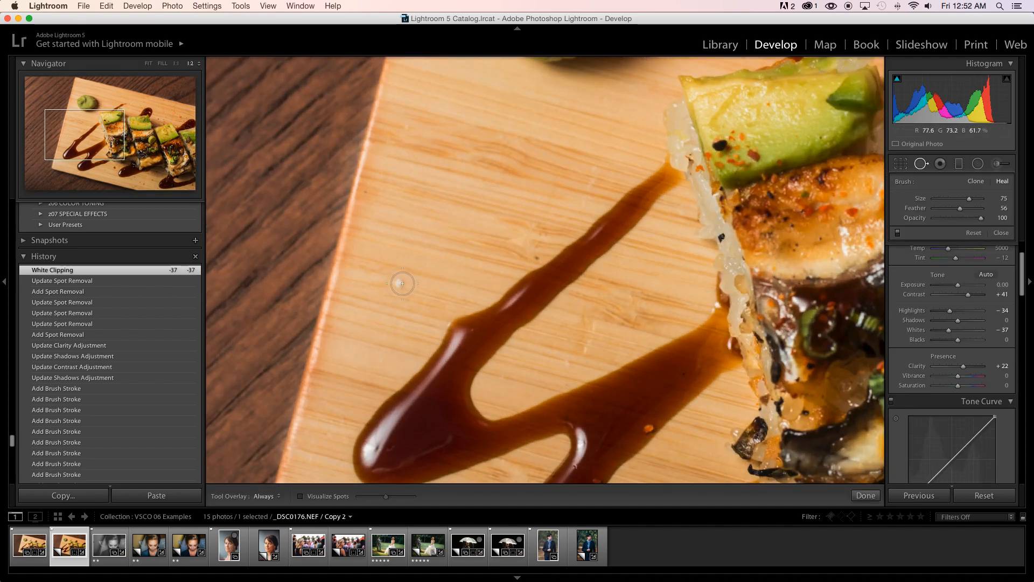
click(401, 284)
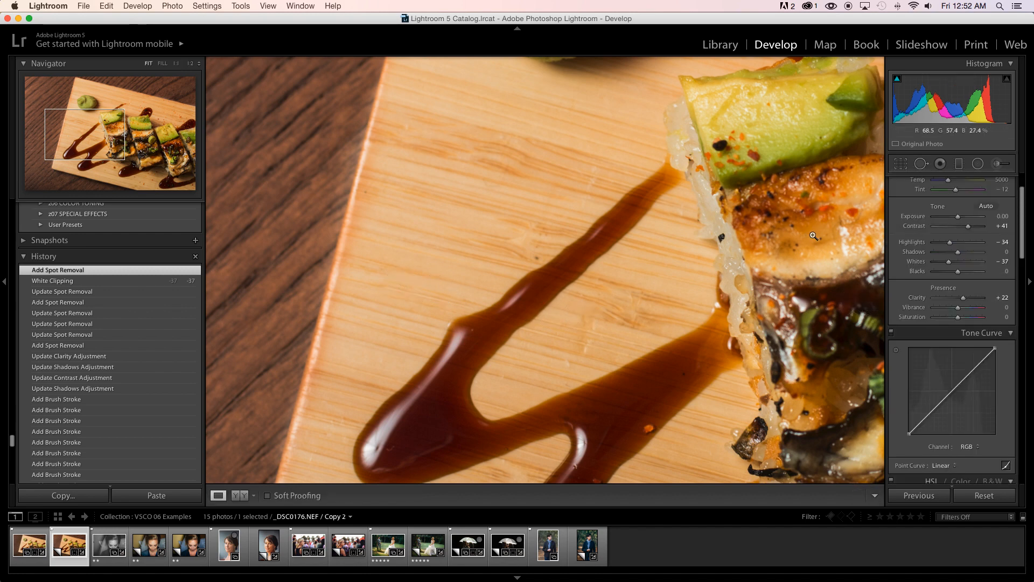
Back in full view, heal the speck below the sauce drips on the plank.
click(152, 62)
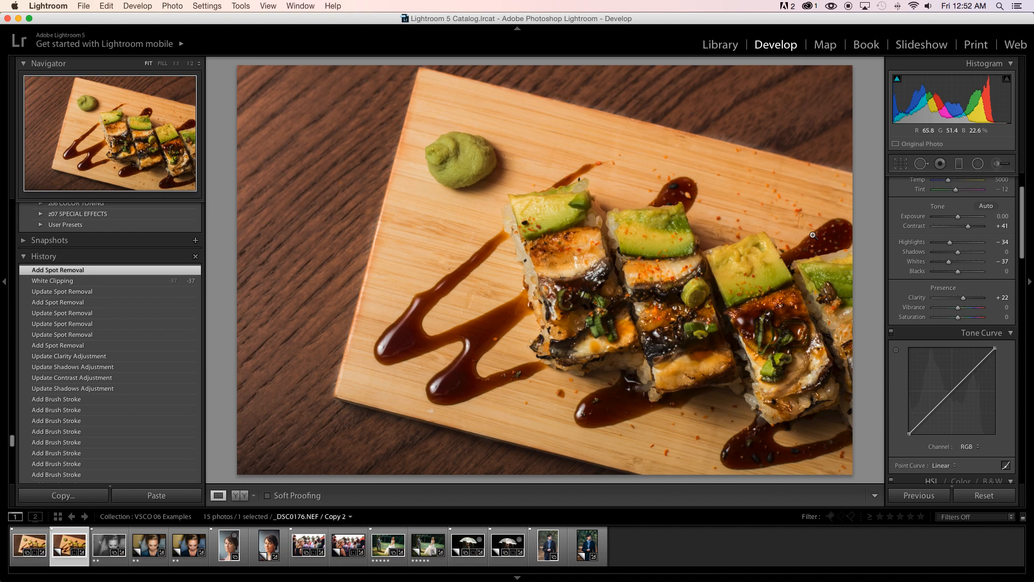
mouse_move(807, 246)
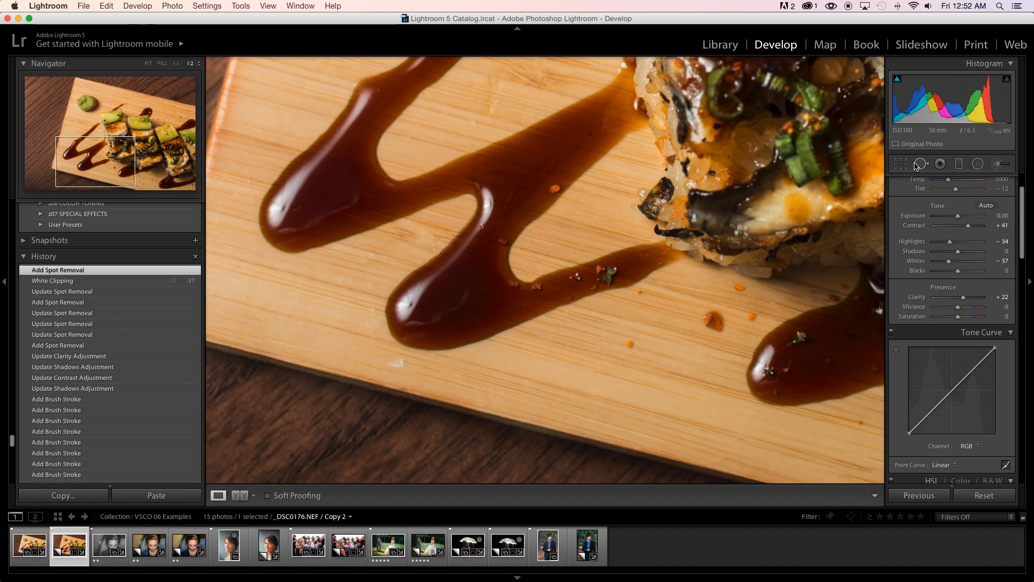
click(922, 164)
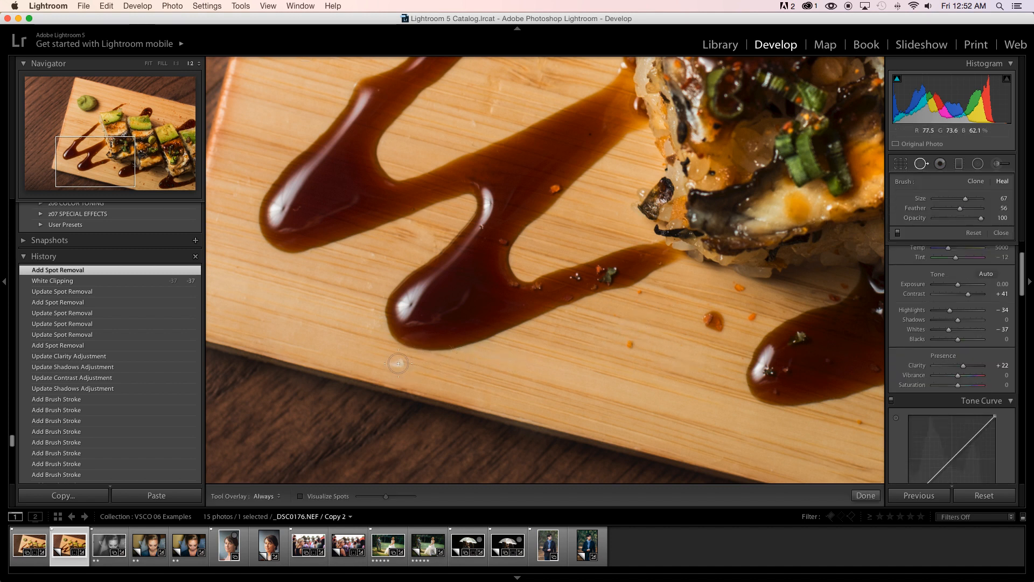
click(398, 363)
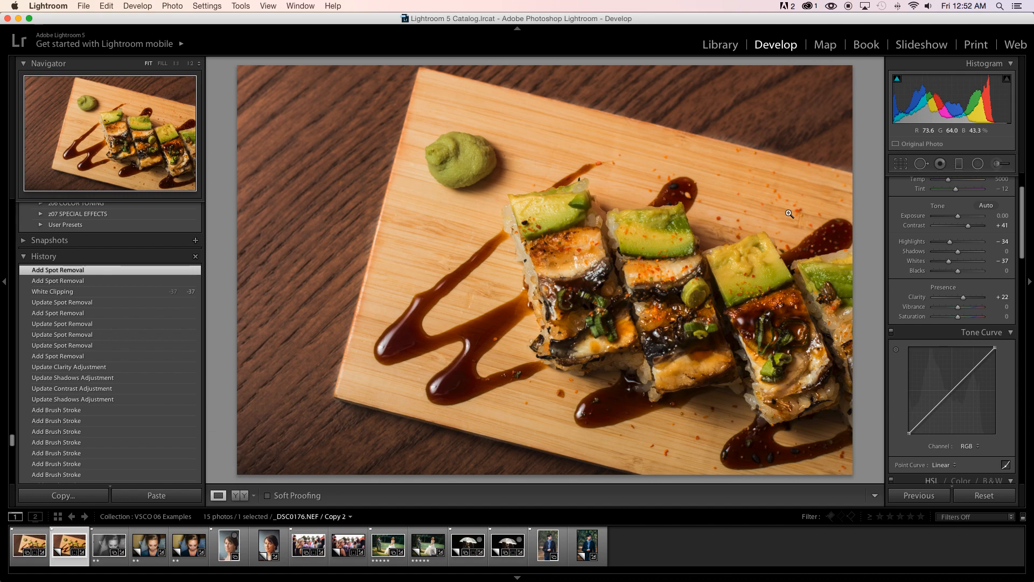
mouse_move(750, 196)
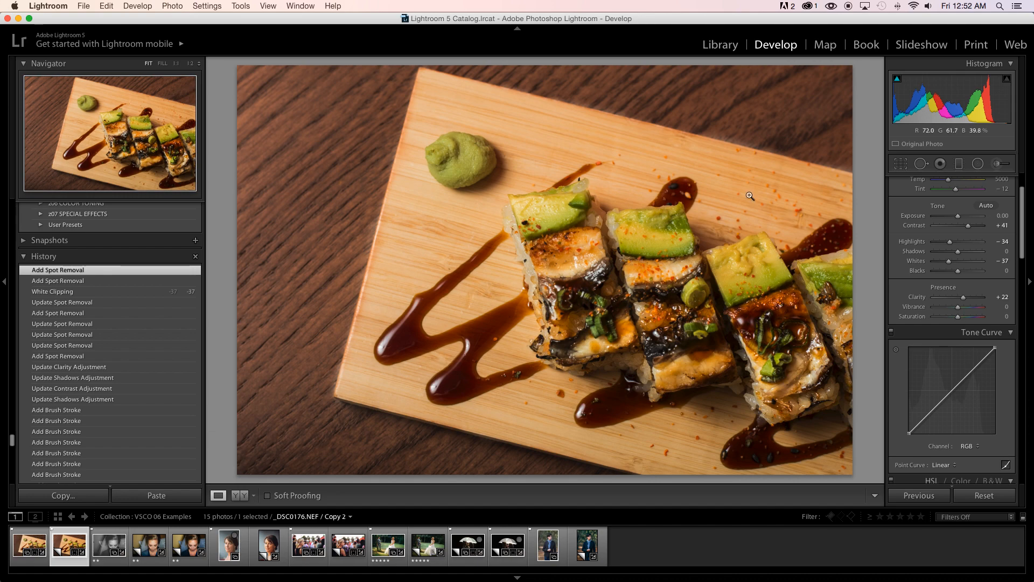
Zoom to the upper plank and heal the orange crumb on the sauce smear.
click(750, 196)
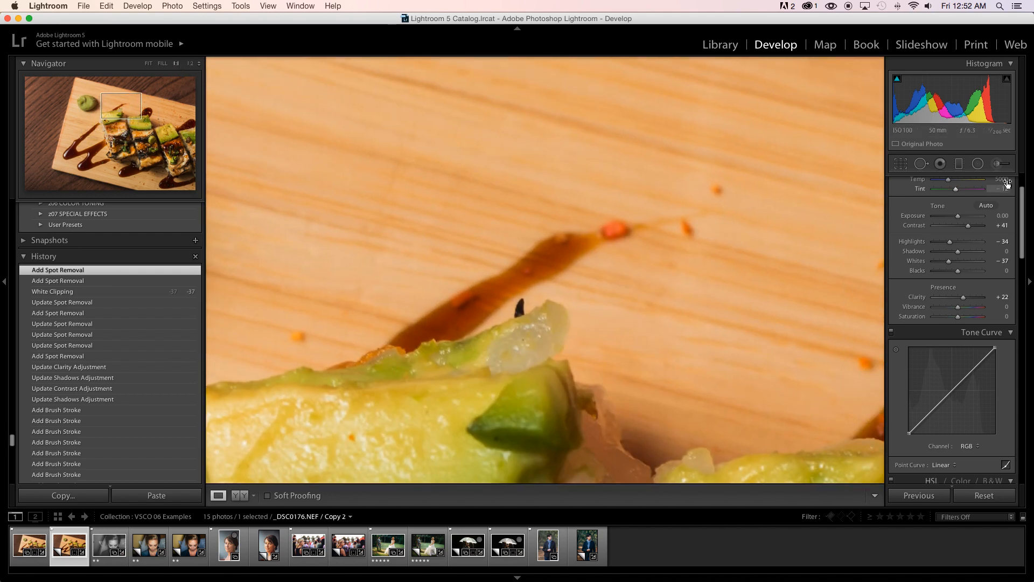
click(922, 163)
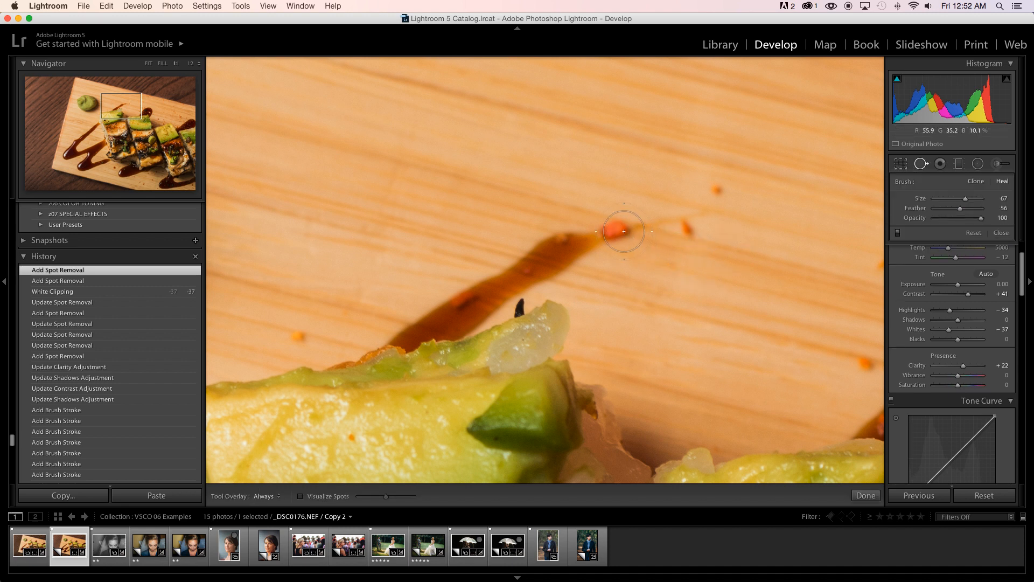
drag(624, 231, 718, 199)
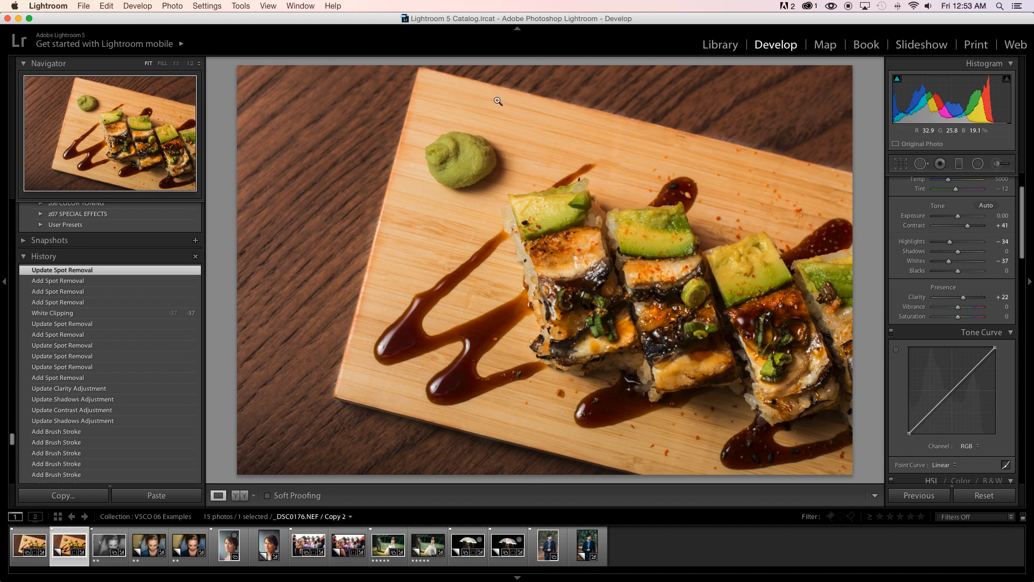
mouse_move(436, 184)
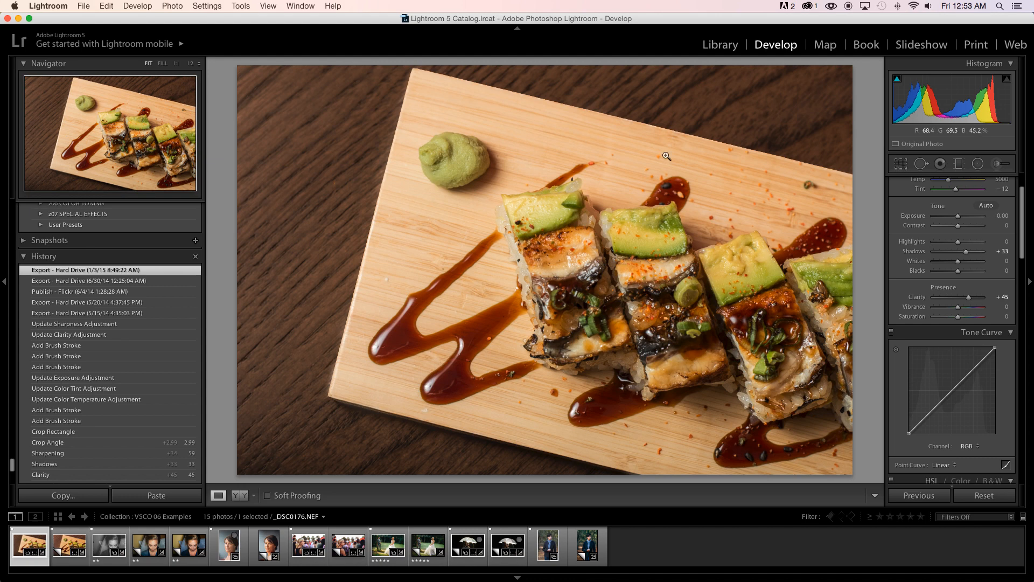
click(997, 163)
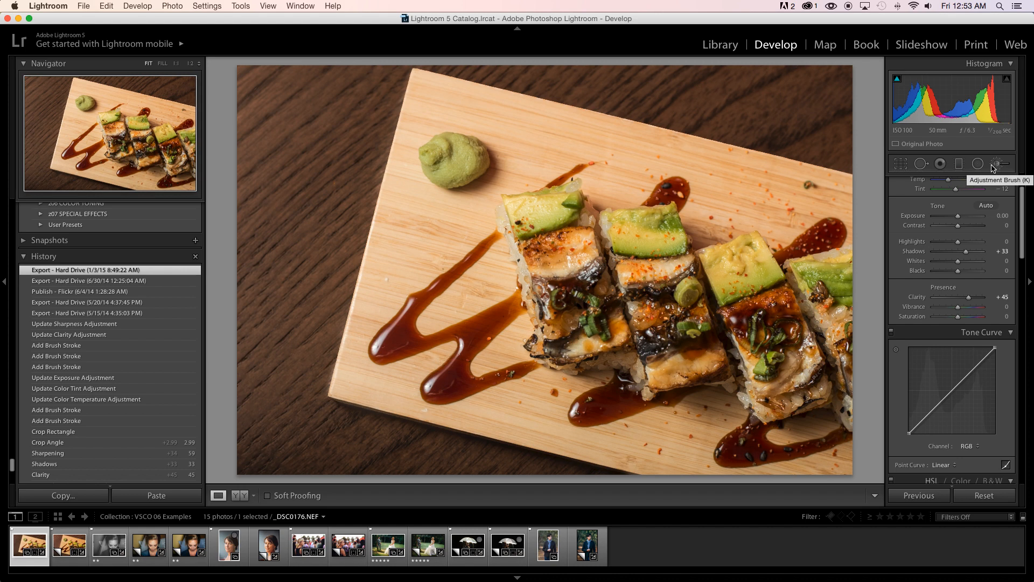
click(69, 546)
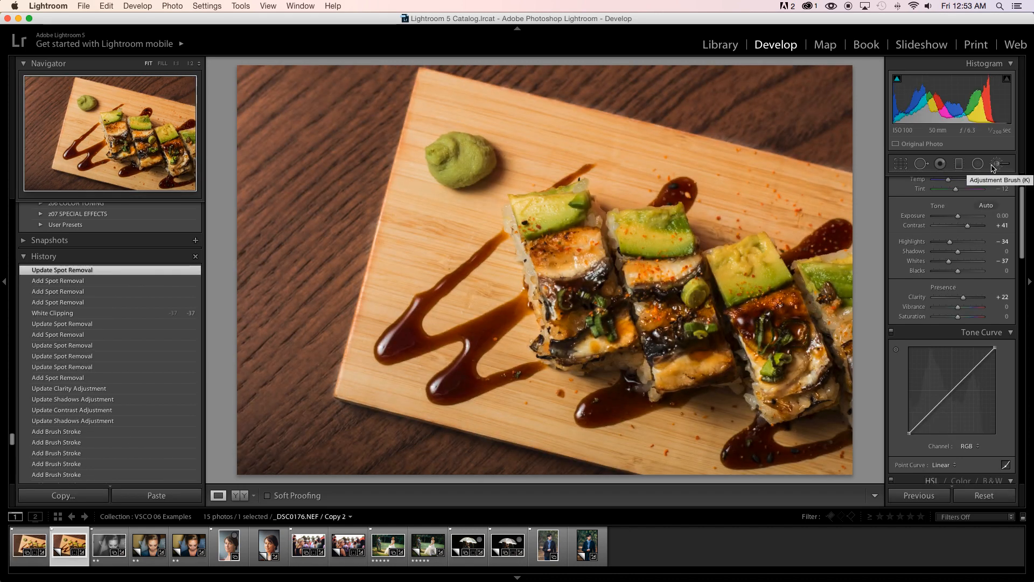